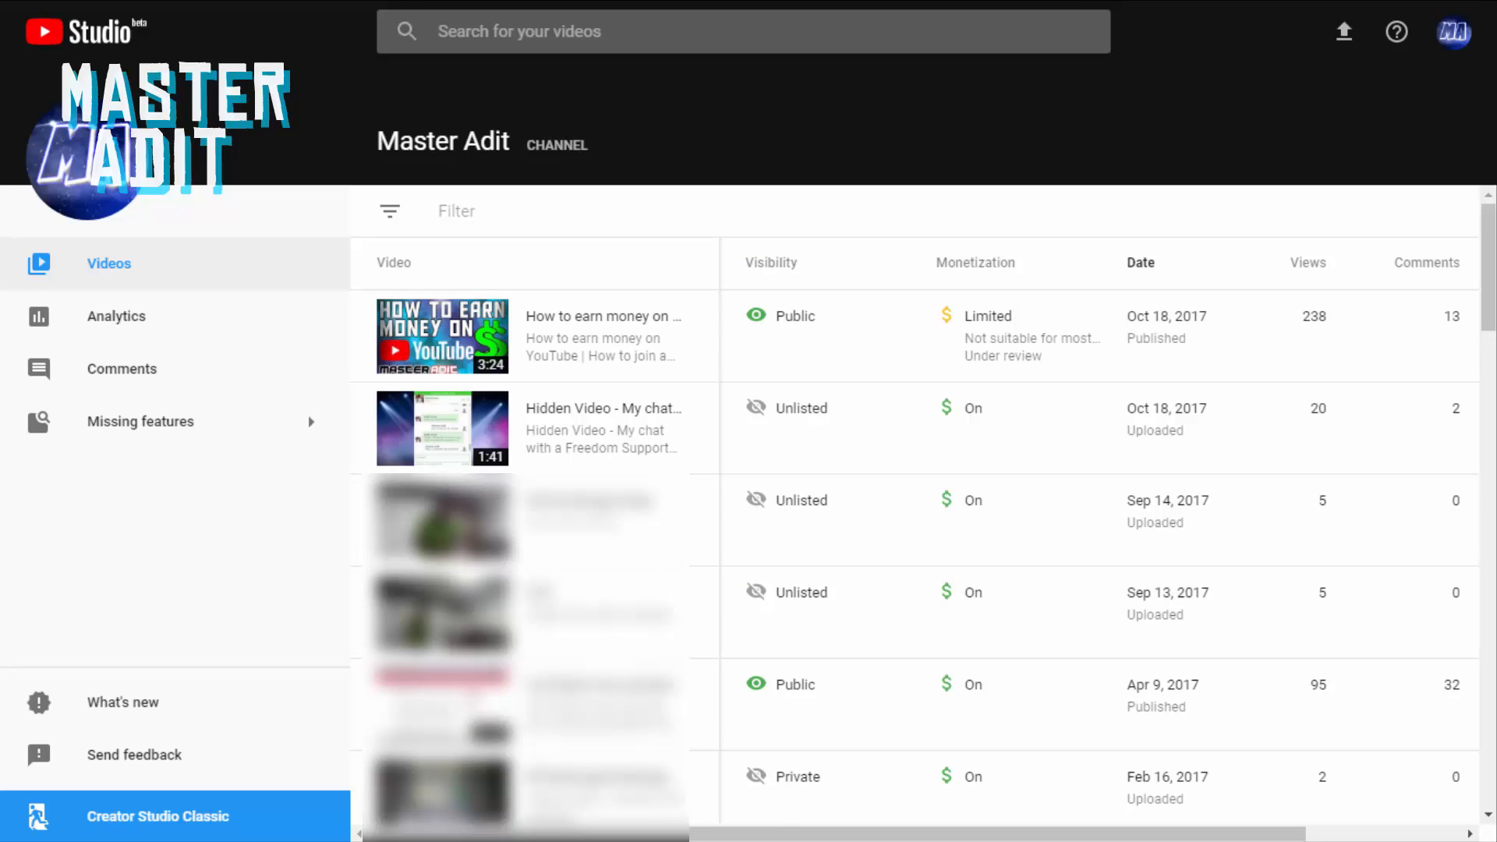
Step: Switch from YouTube Studio beta to the Creator Studio Classic dashboard for Master Adit
{"action": "left_click", "coordinate": [174, 816]}
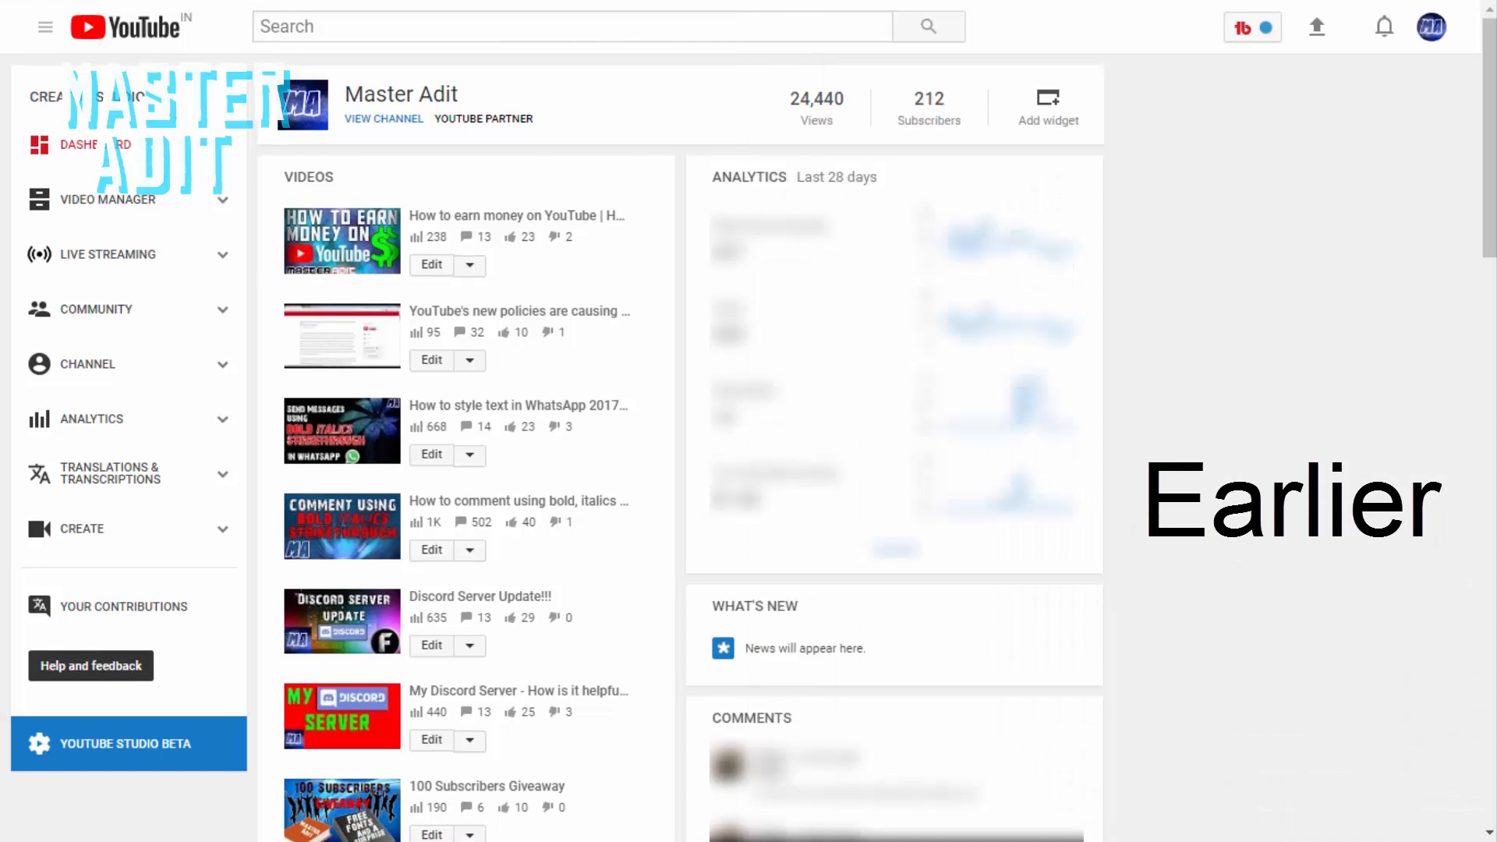
Step: Return to YouTube Studio beta, collapse the sidebar, and filter videos by minimum views
{"action": "left_click", "coordinate": [124, 744]}
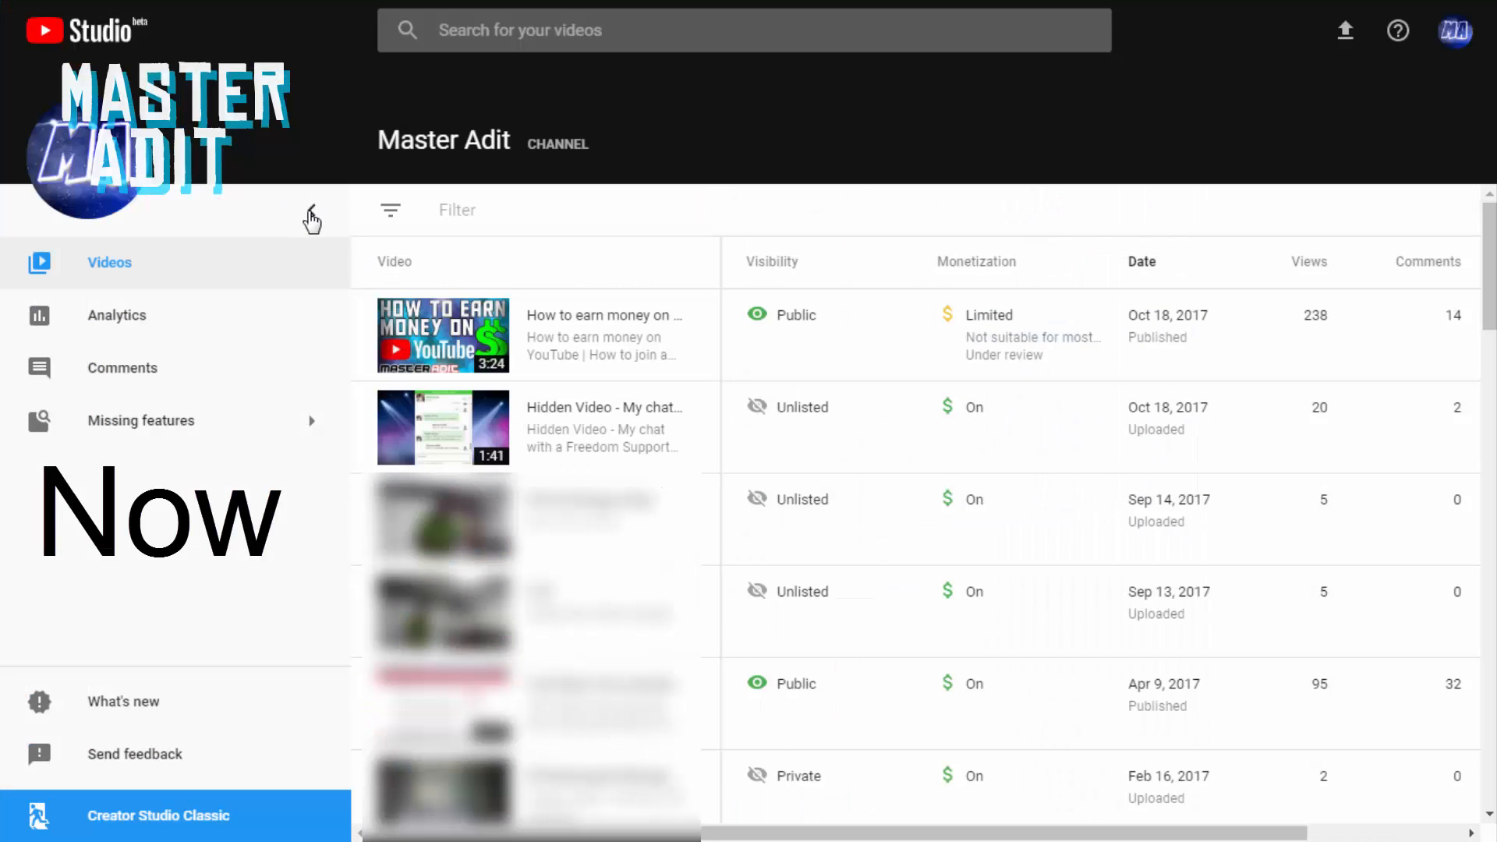
{"action": "left_click", "coordinate": [312, 216]}
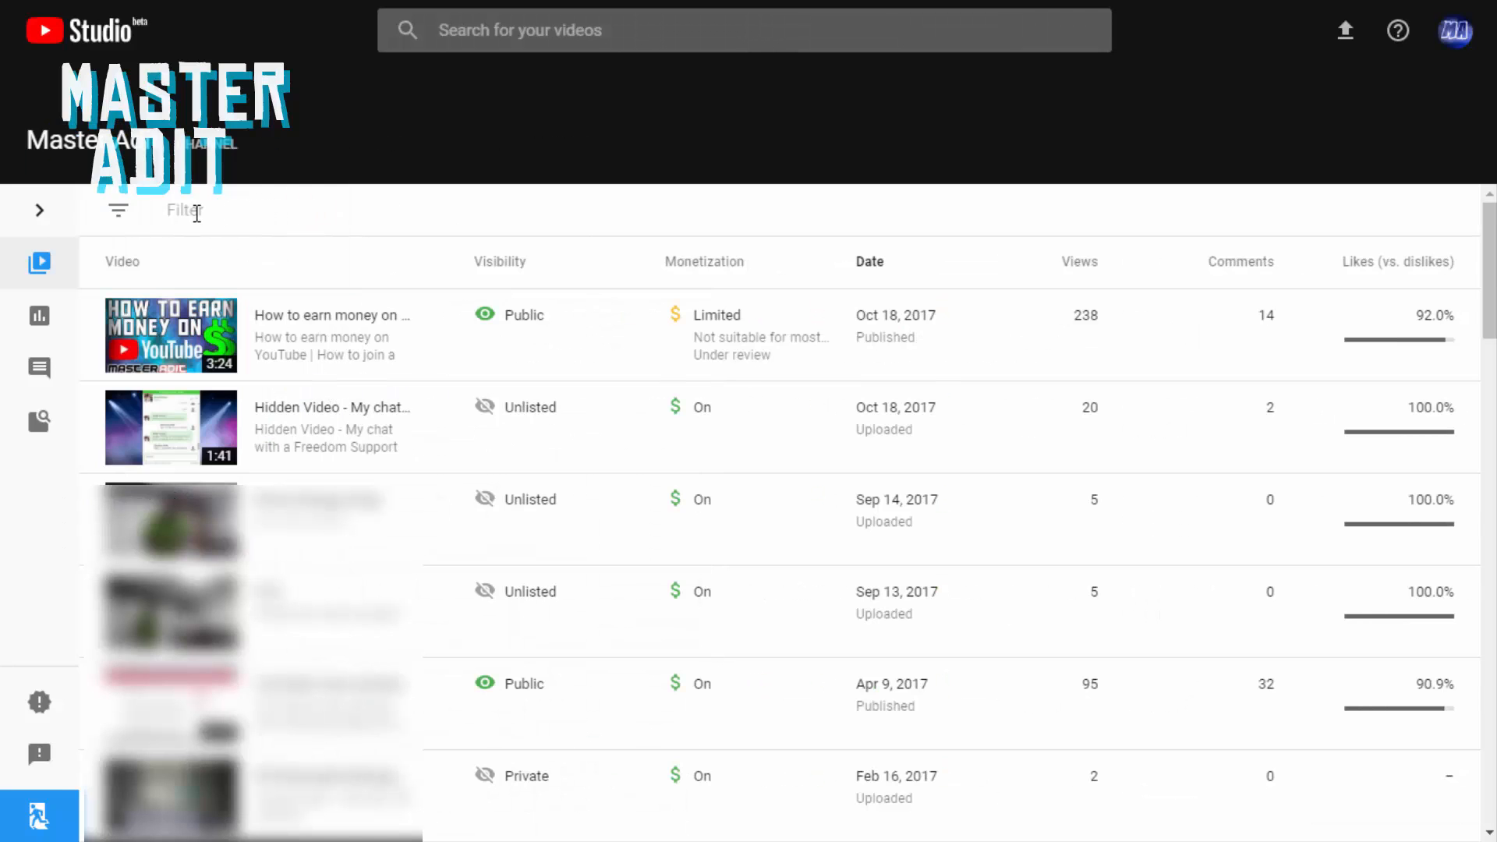
{"action": "left_click", "coordinate": [39, 368]}
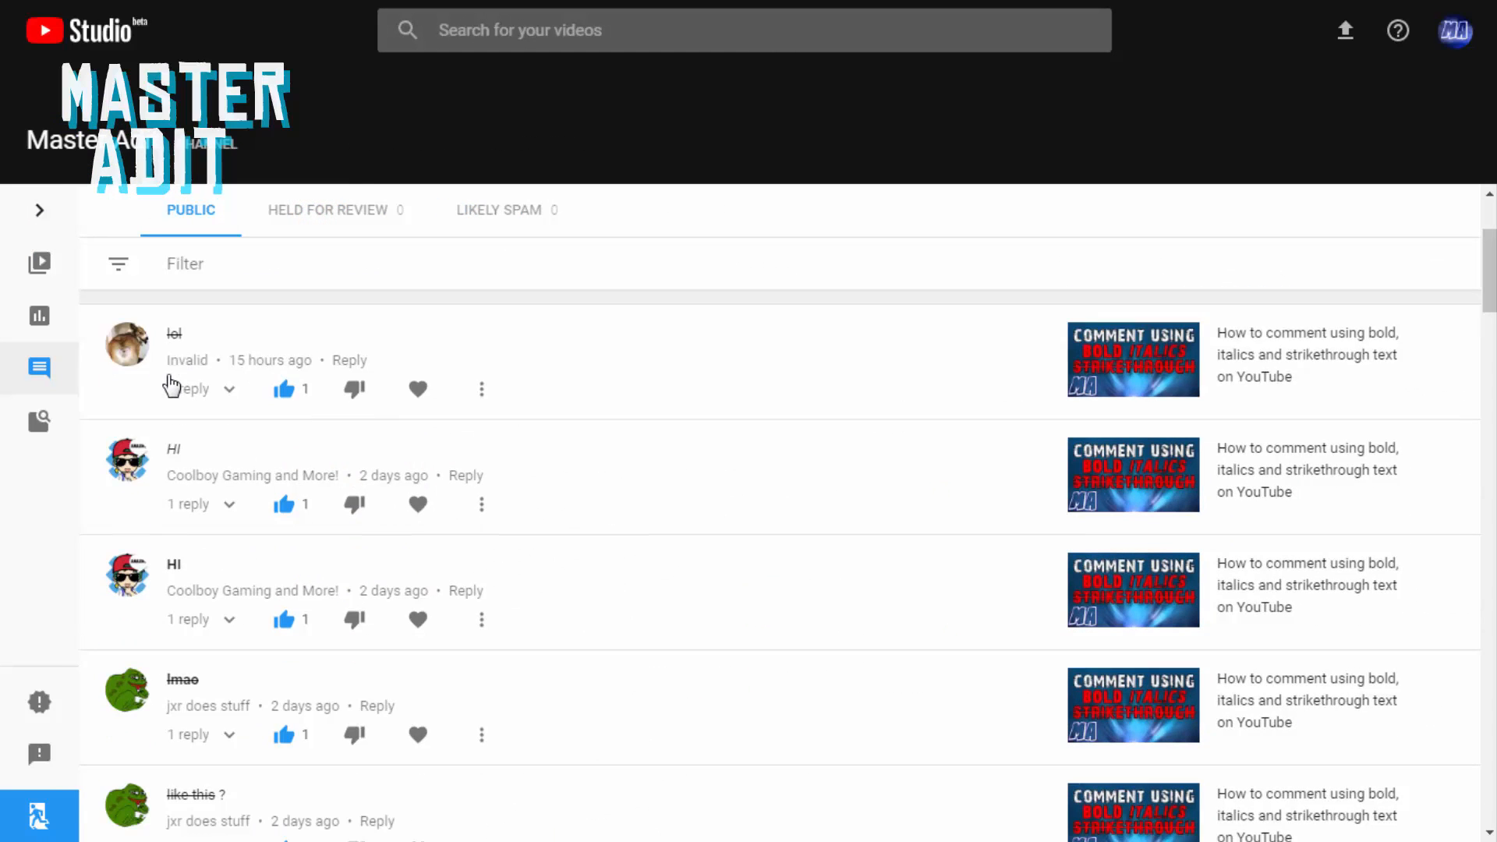
{"action": "left_click", "coordinate": [39, 263]}
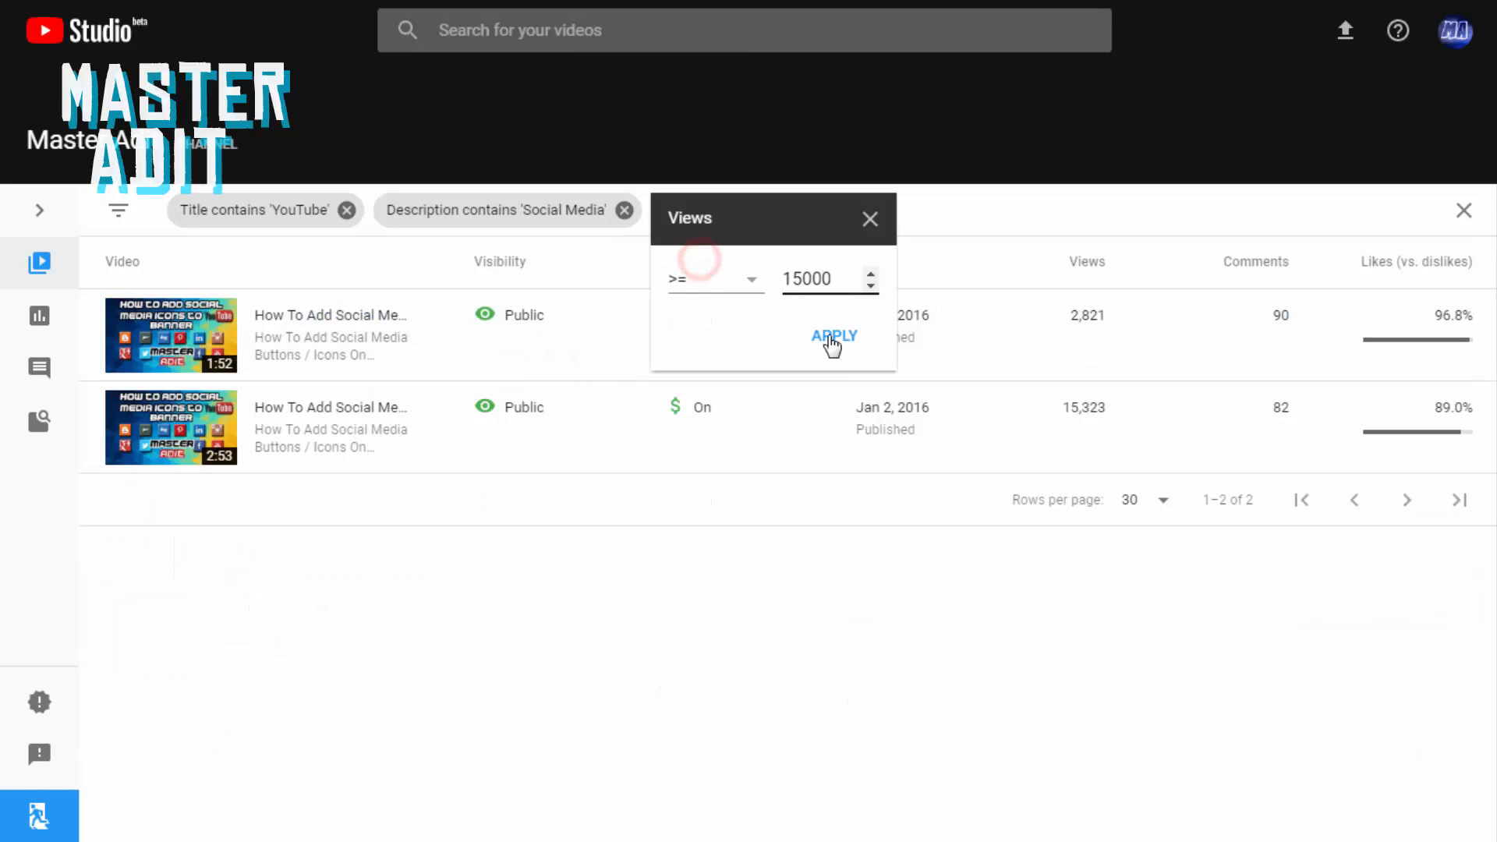
{"action": "left_click", "coordinate": [833, 336]}
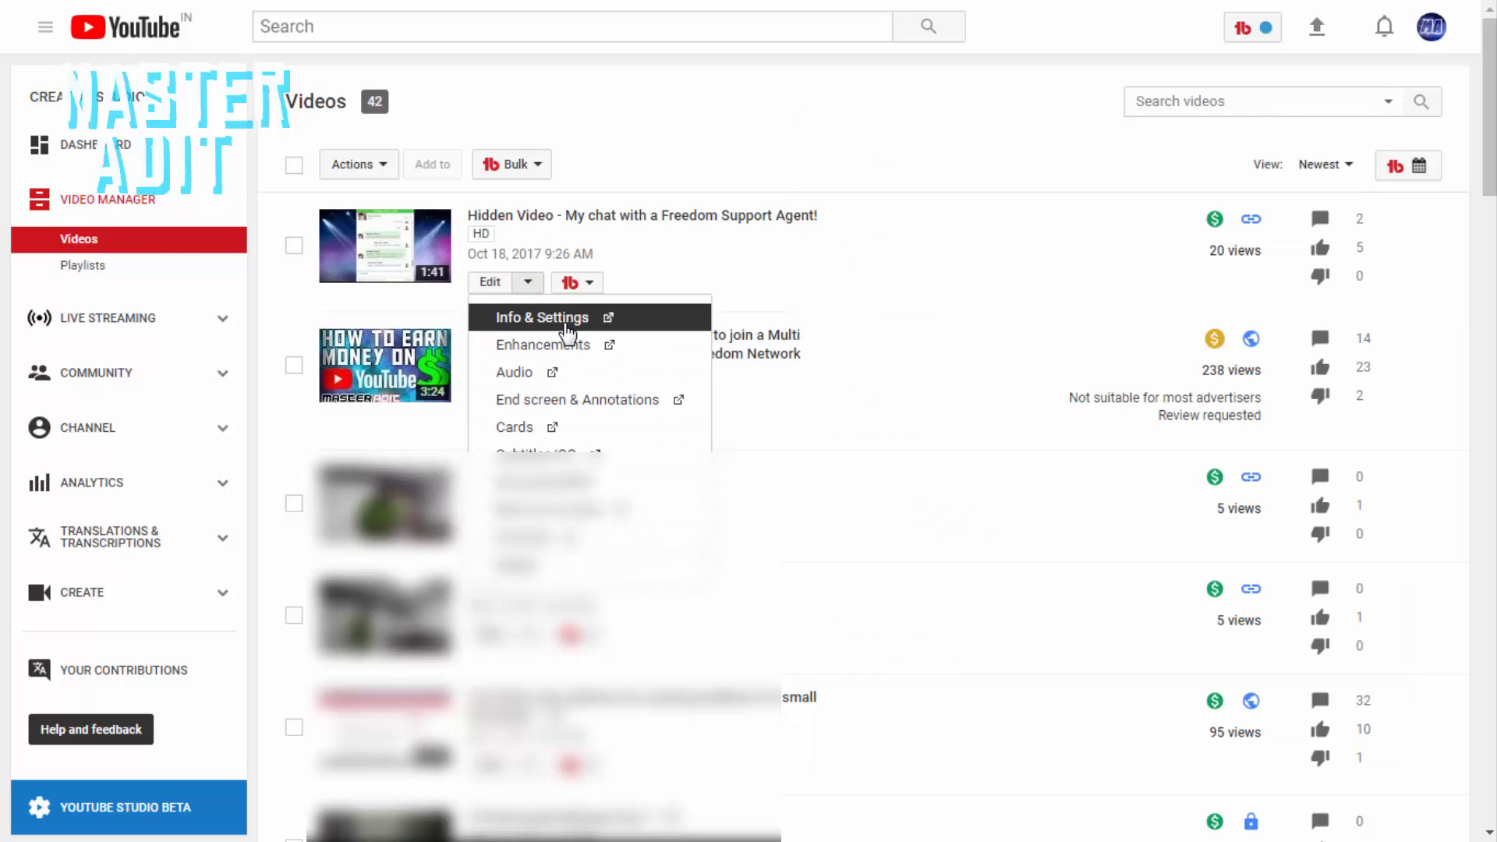
Step: Open a video's info and settings, then go back to Videos with the sidebar expanded
{"action": "left_click", "coordinate": [541, 316]}
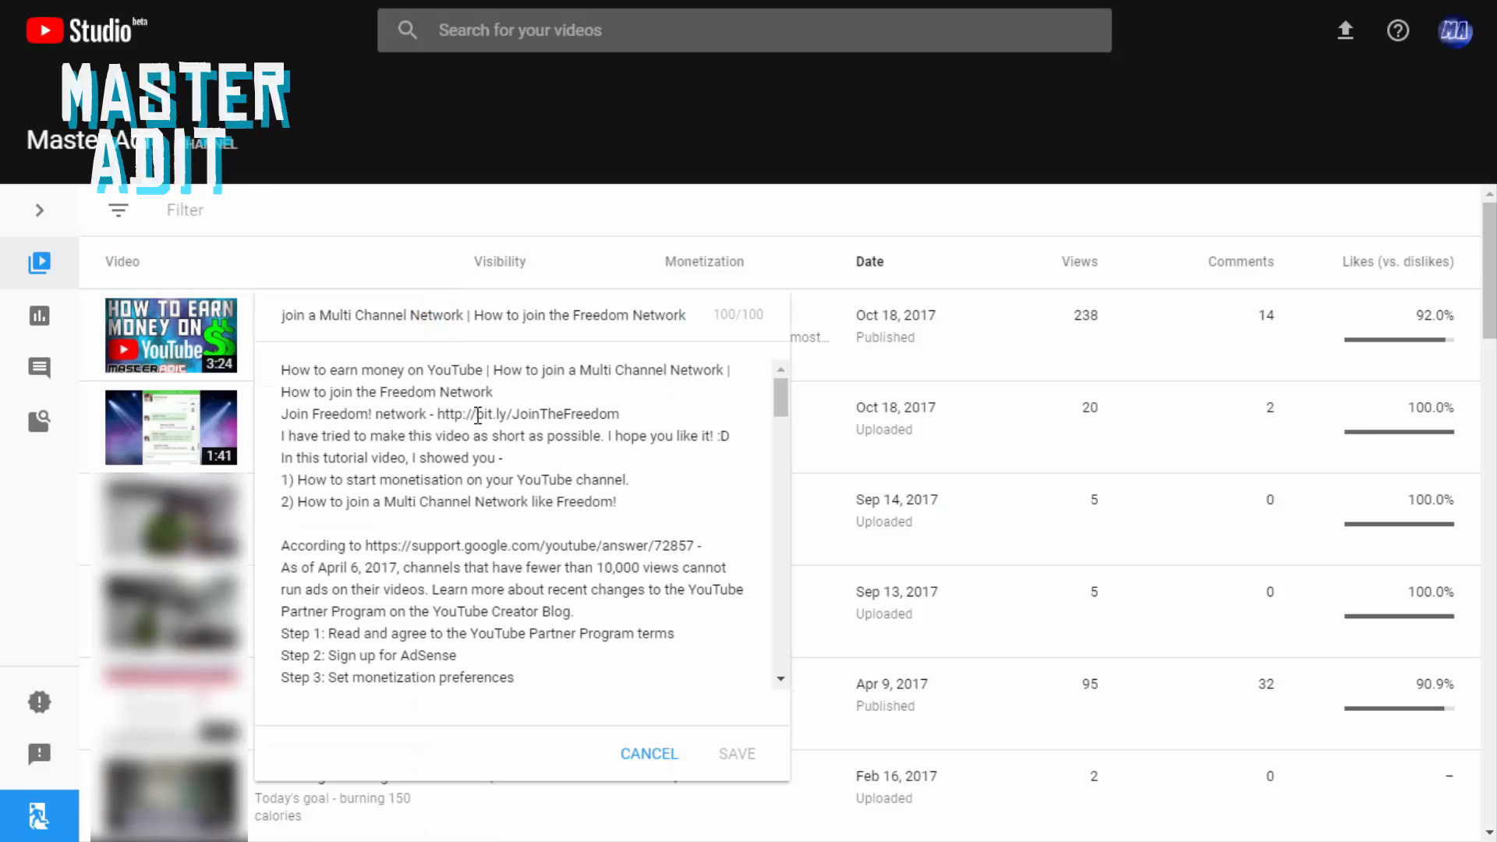
{"action": "left_click", "coordinate": [649, 753]}
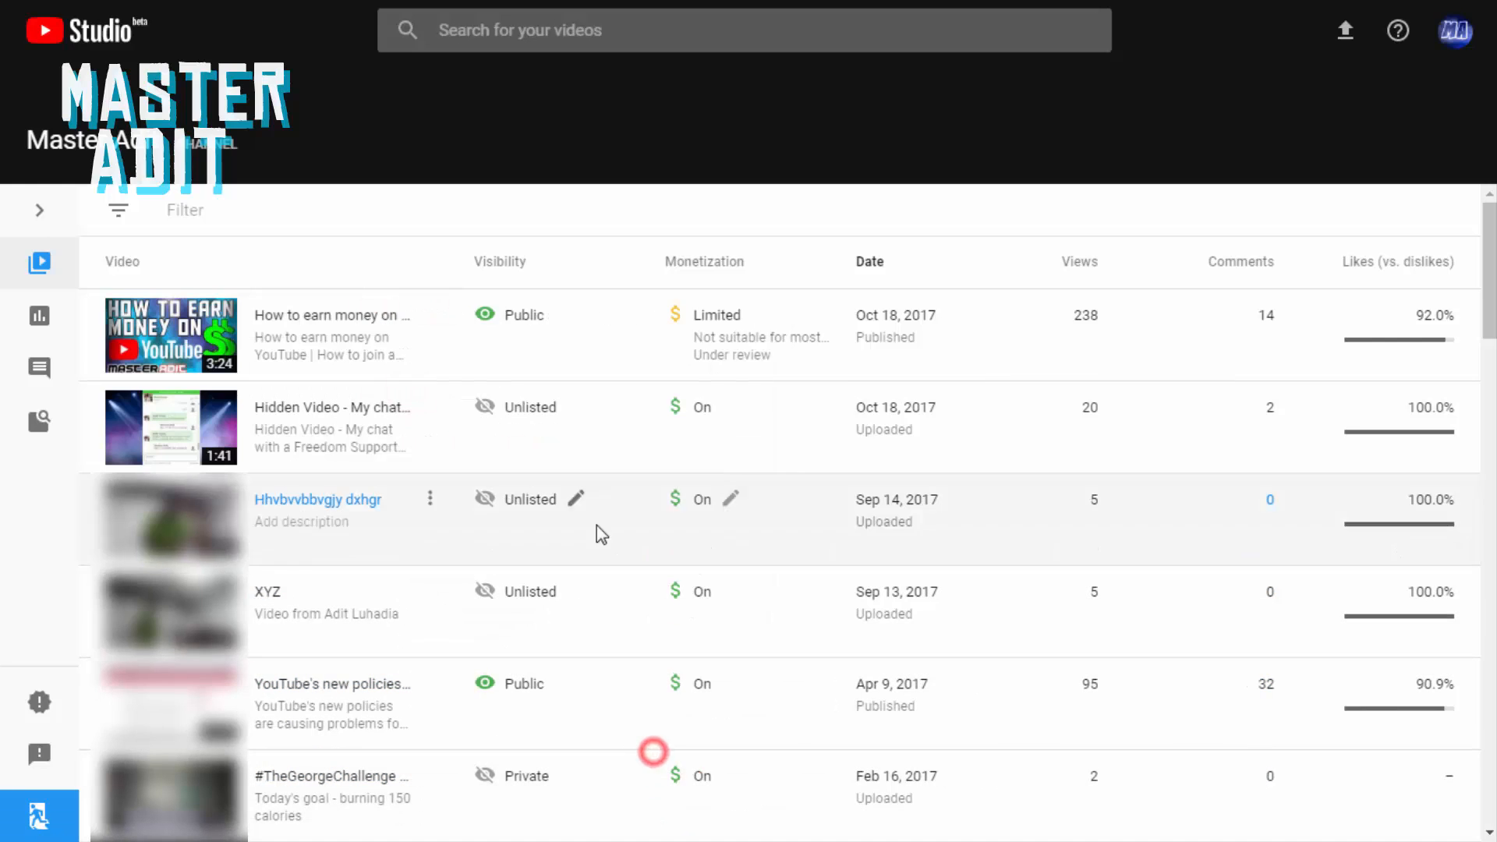
{"action": "left_click", "coordinate": [40, 209]}
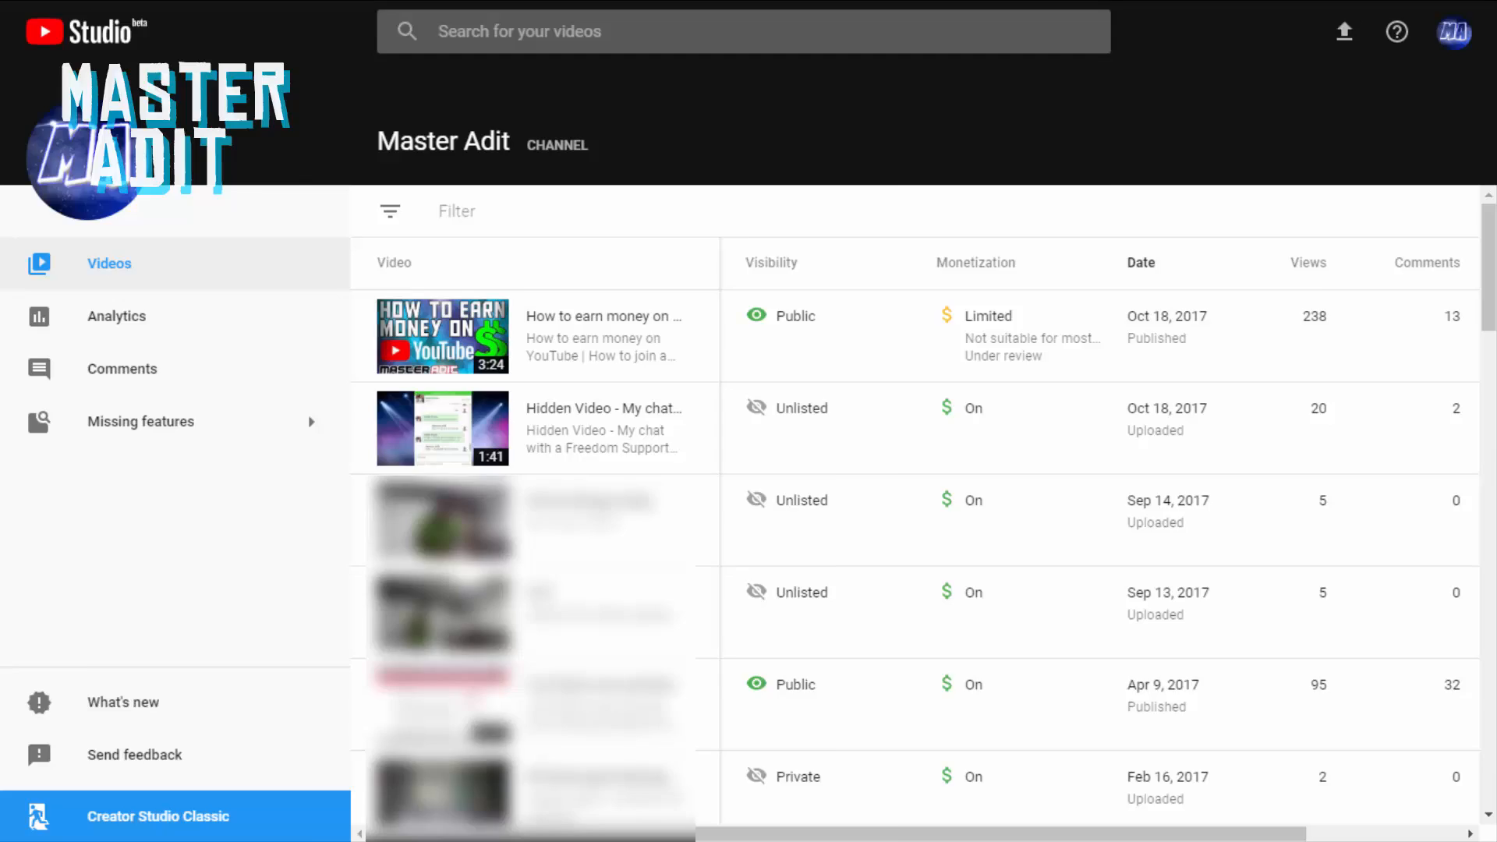
{"action": "left_click", "coordinate": [175, 816]}
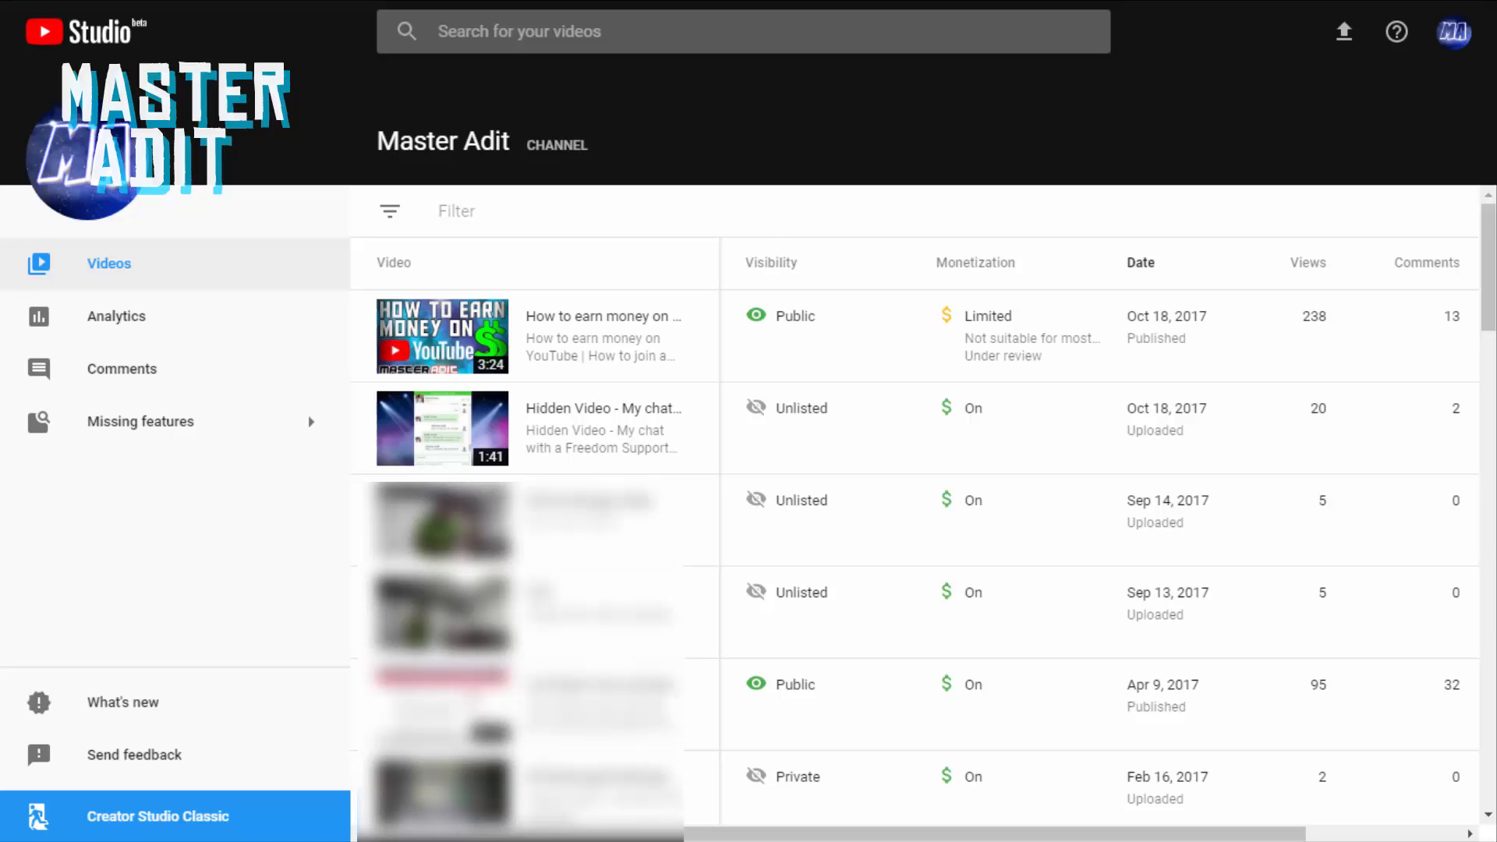
{"action": "left_click", "coordinate": [159, 815]}
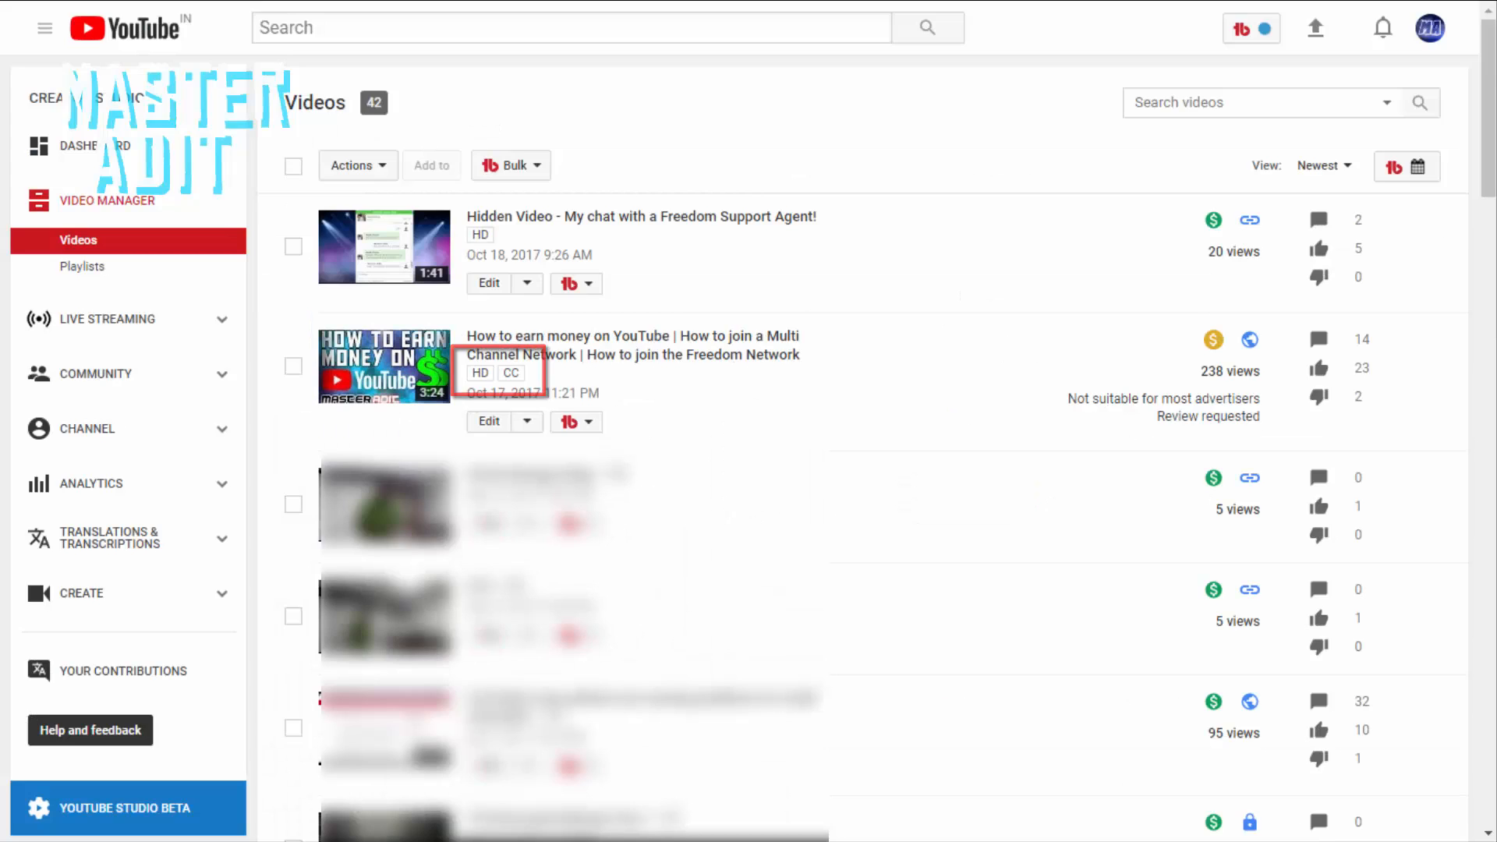
{"action": "left_click", "coordinate": [128, 808]}
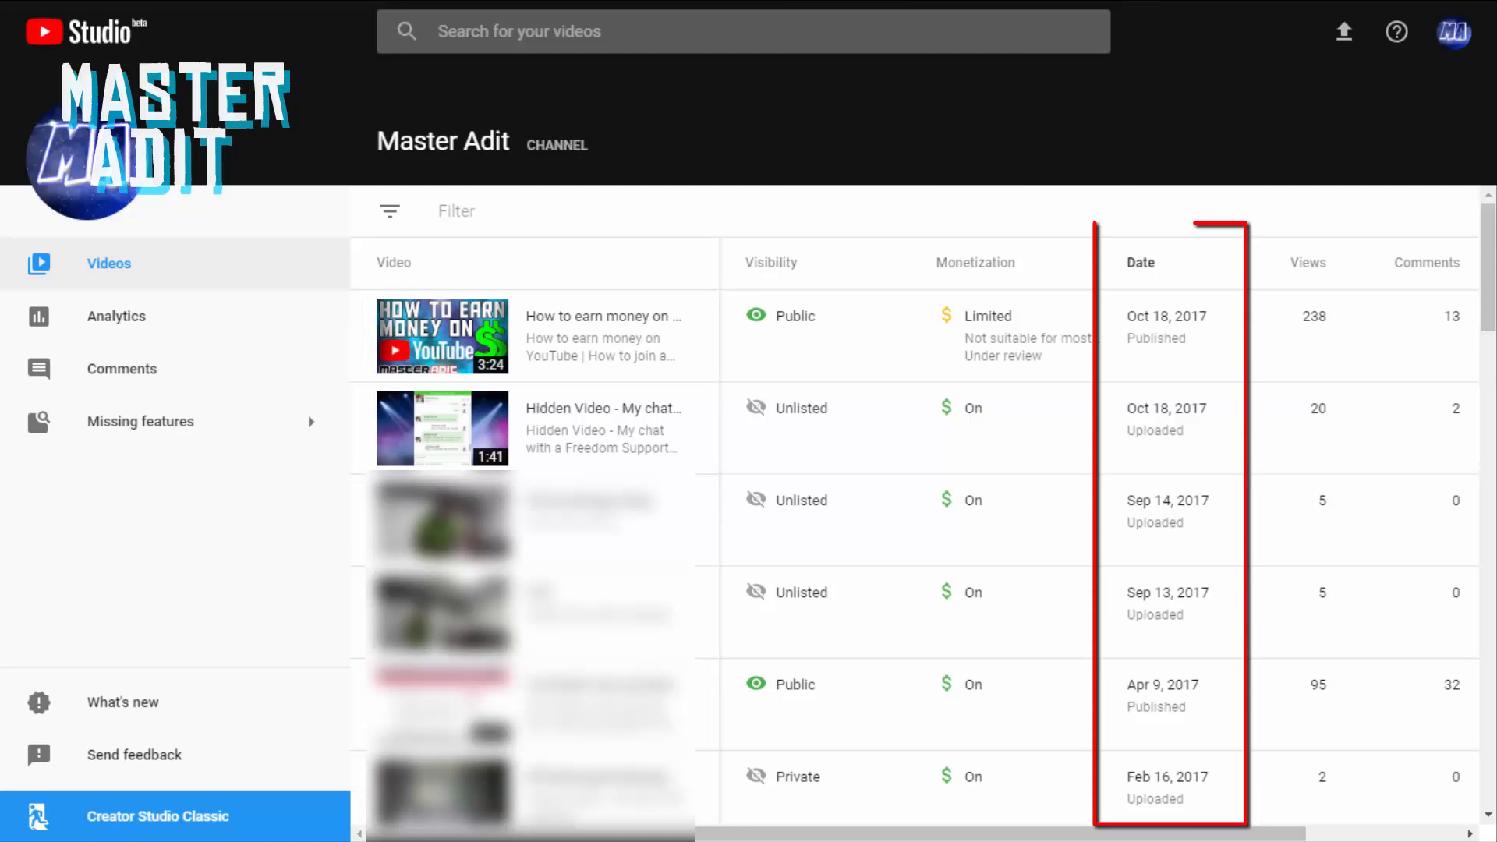
{"action": "left_click", "coordinate": [157, 816]}
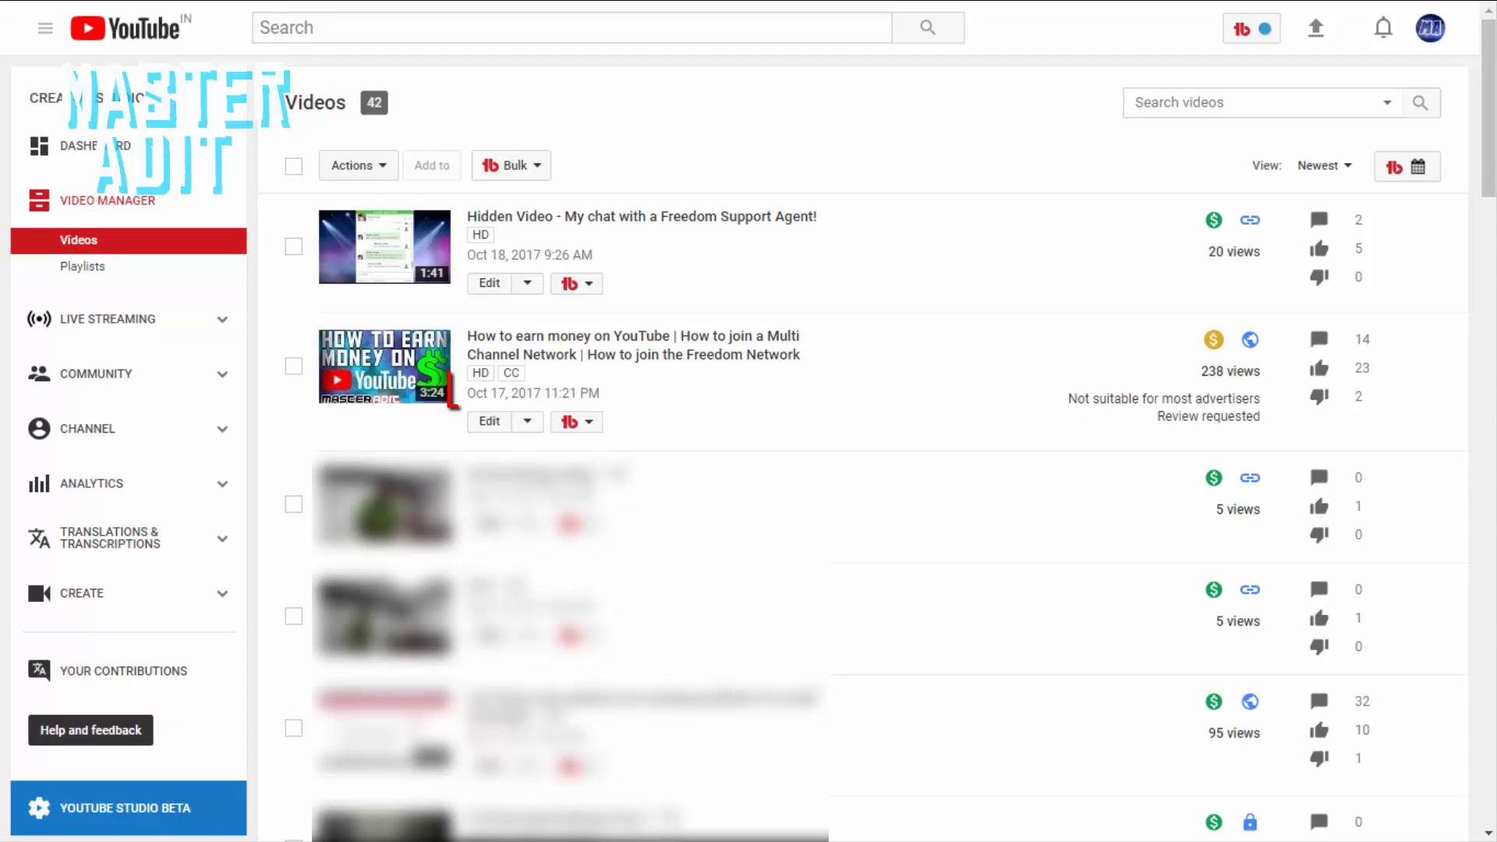
{"action": "left_click", "coordinate": [125, 808]}
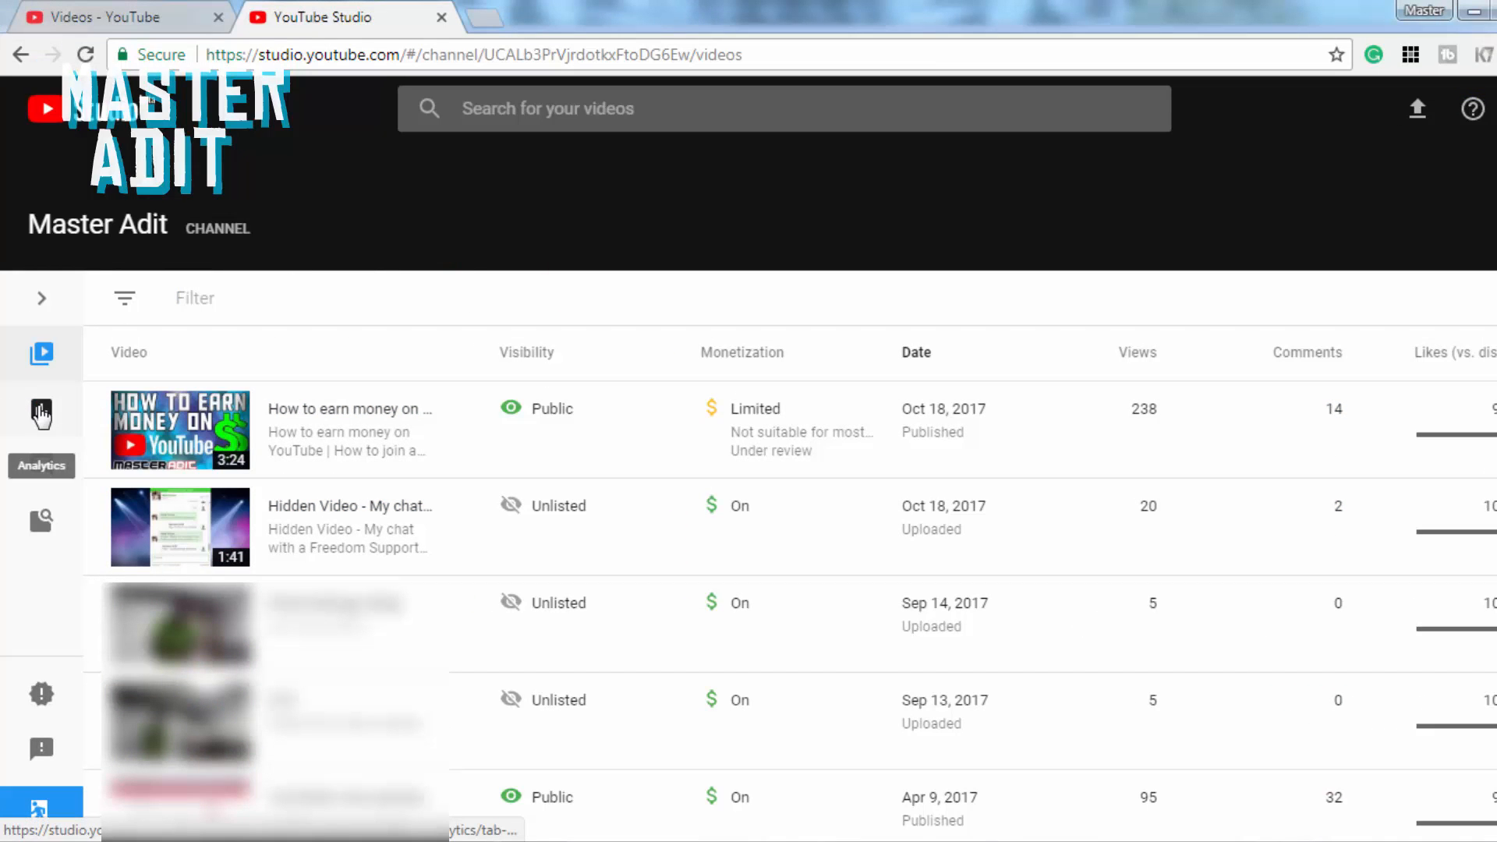
Step: Open channel Analytics and switch the Views chart to the Lifetime period
{"action": "left_click", "coordinate": [42, 411]}
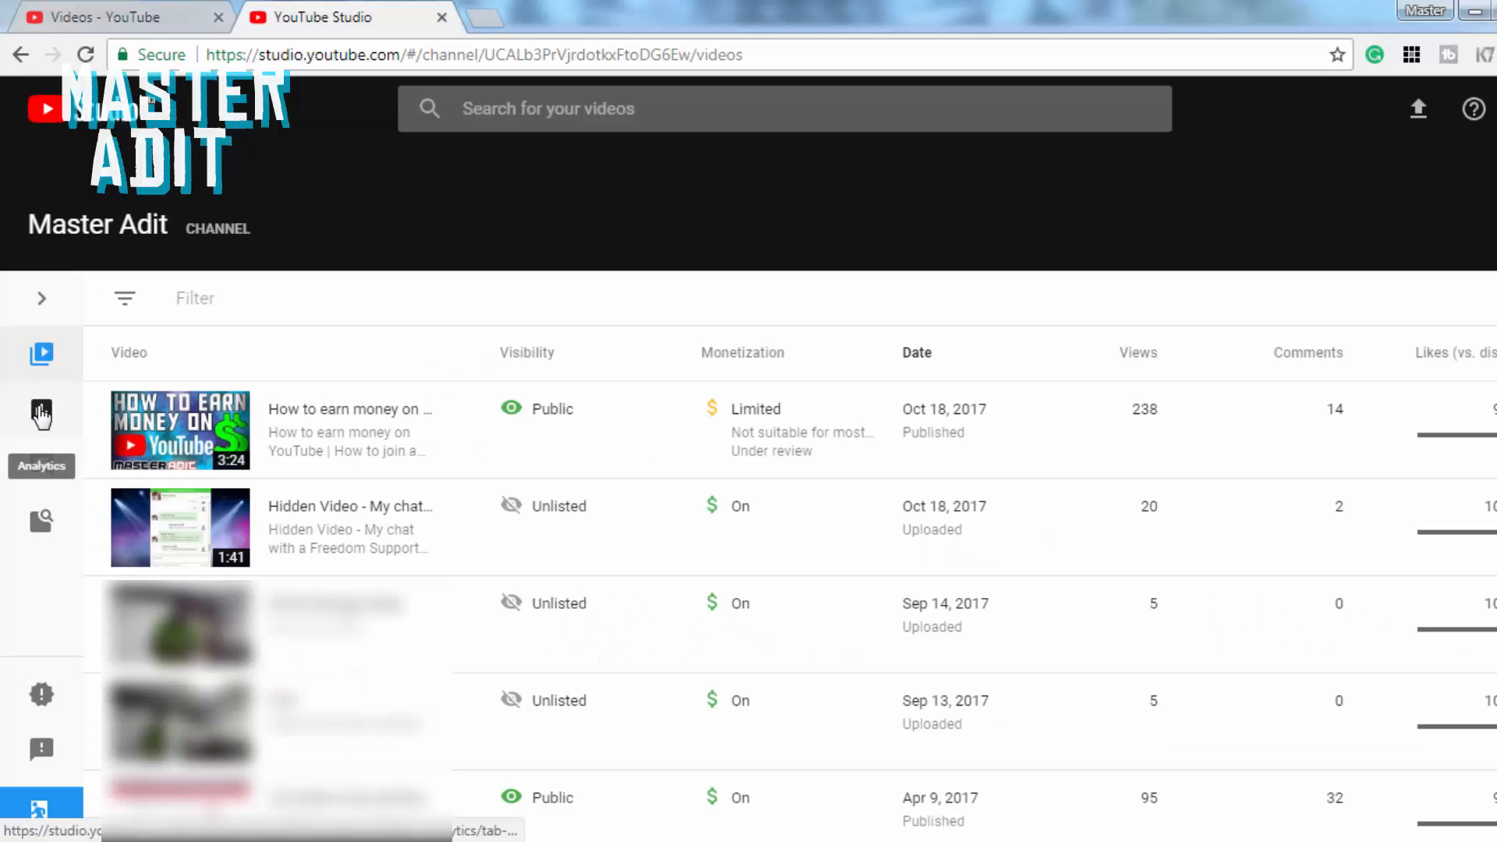
{"action": "left_click", "coordinate": [42, 413]}
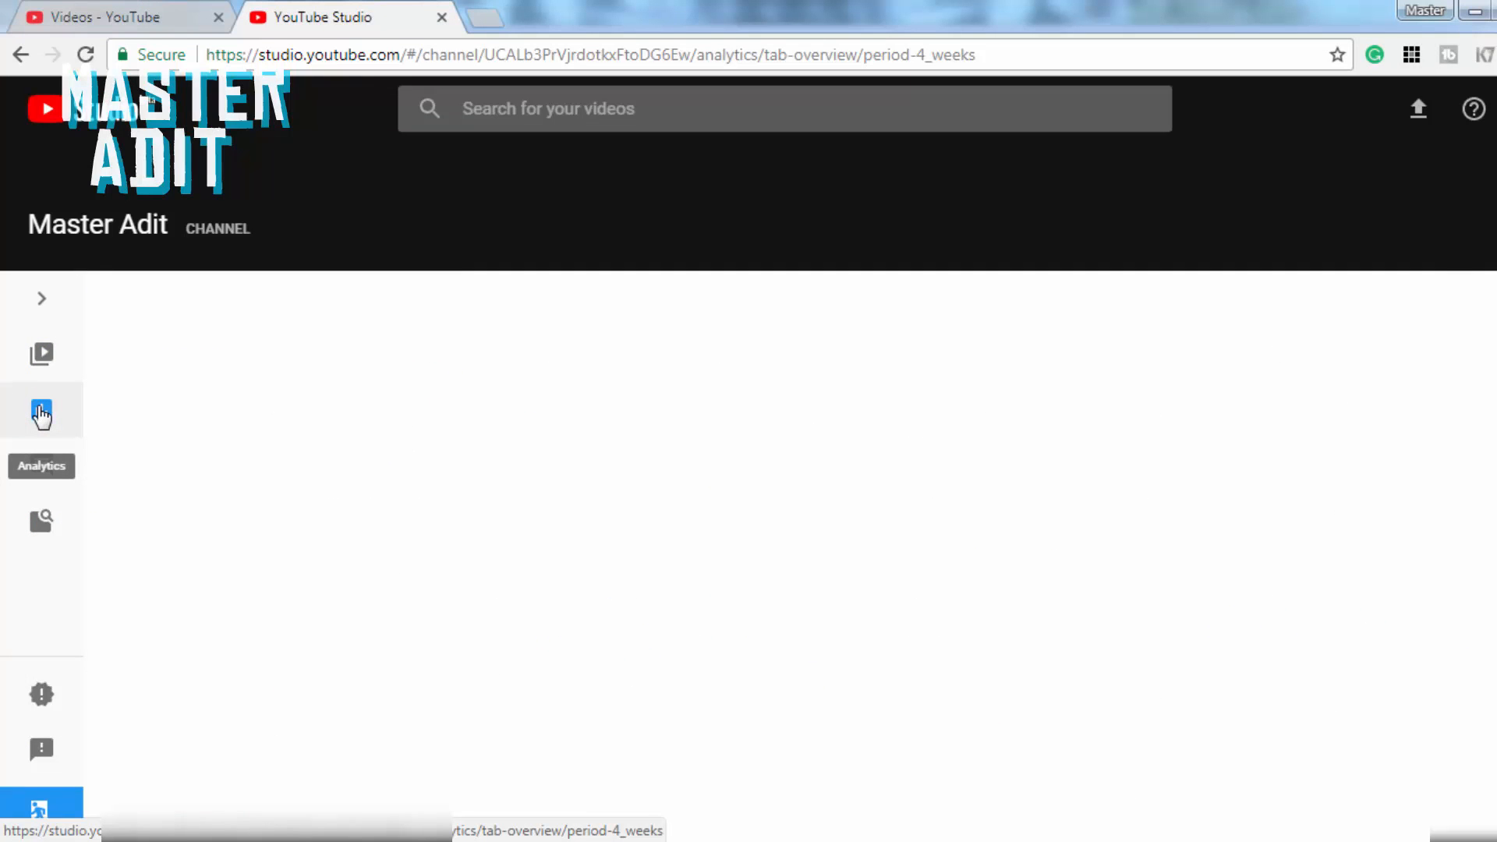
{"action": "left_click", "coordinate": [41, 411]}
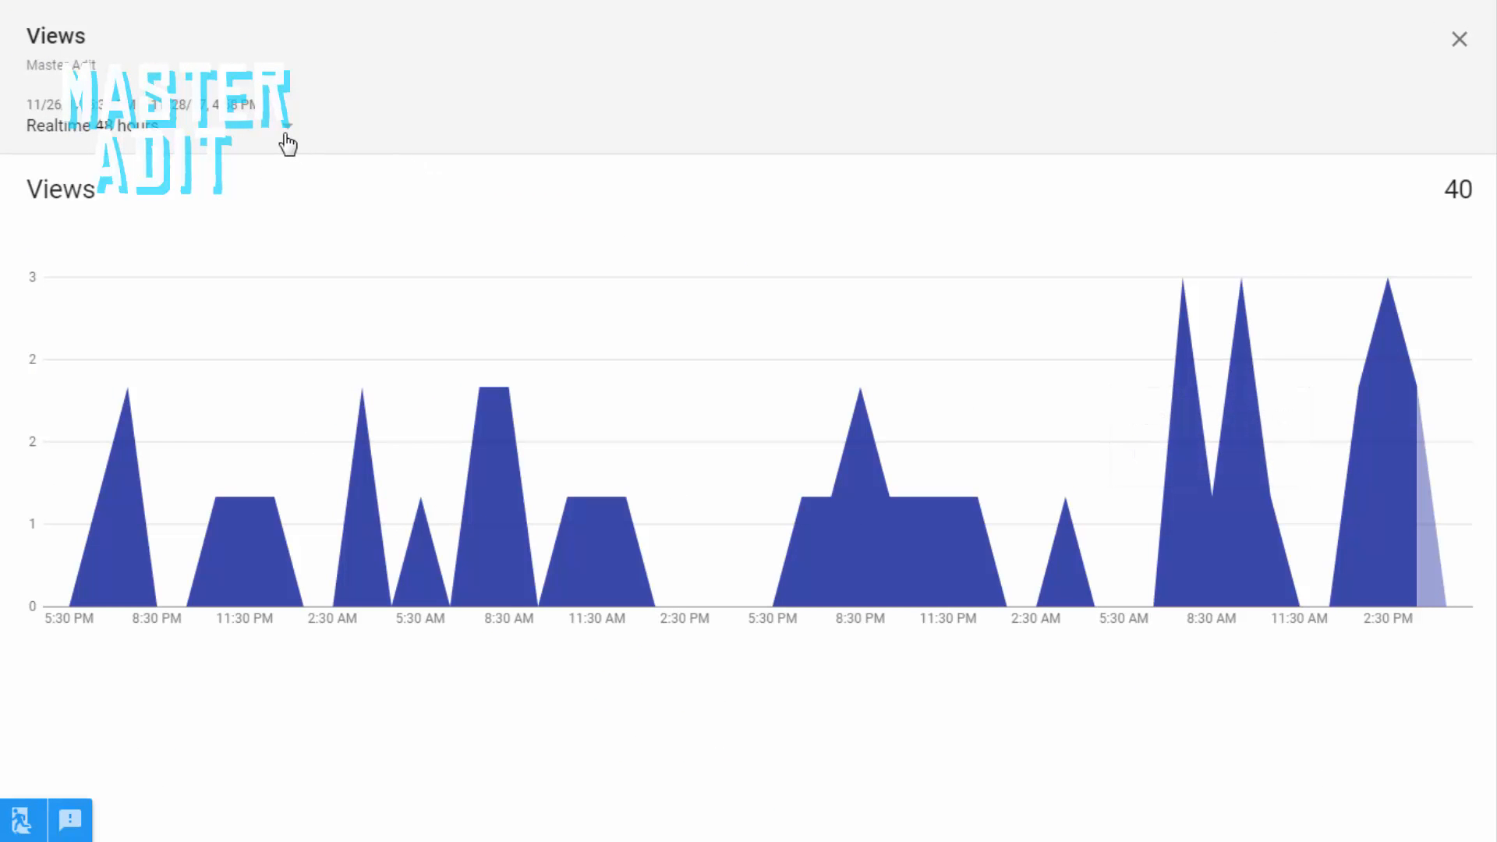
{"action": "left_click", "coordinate": [153, 125]}
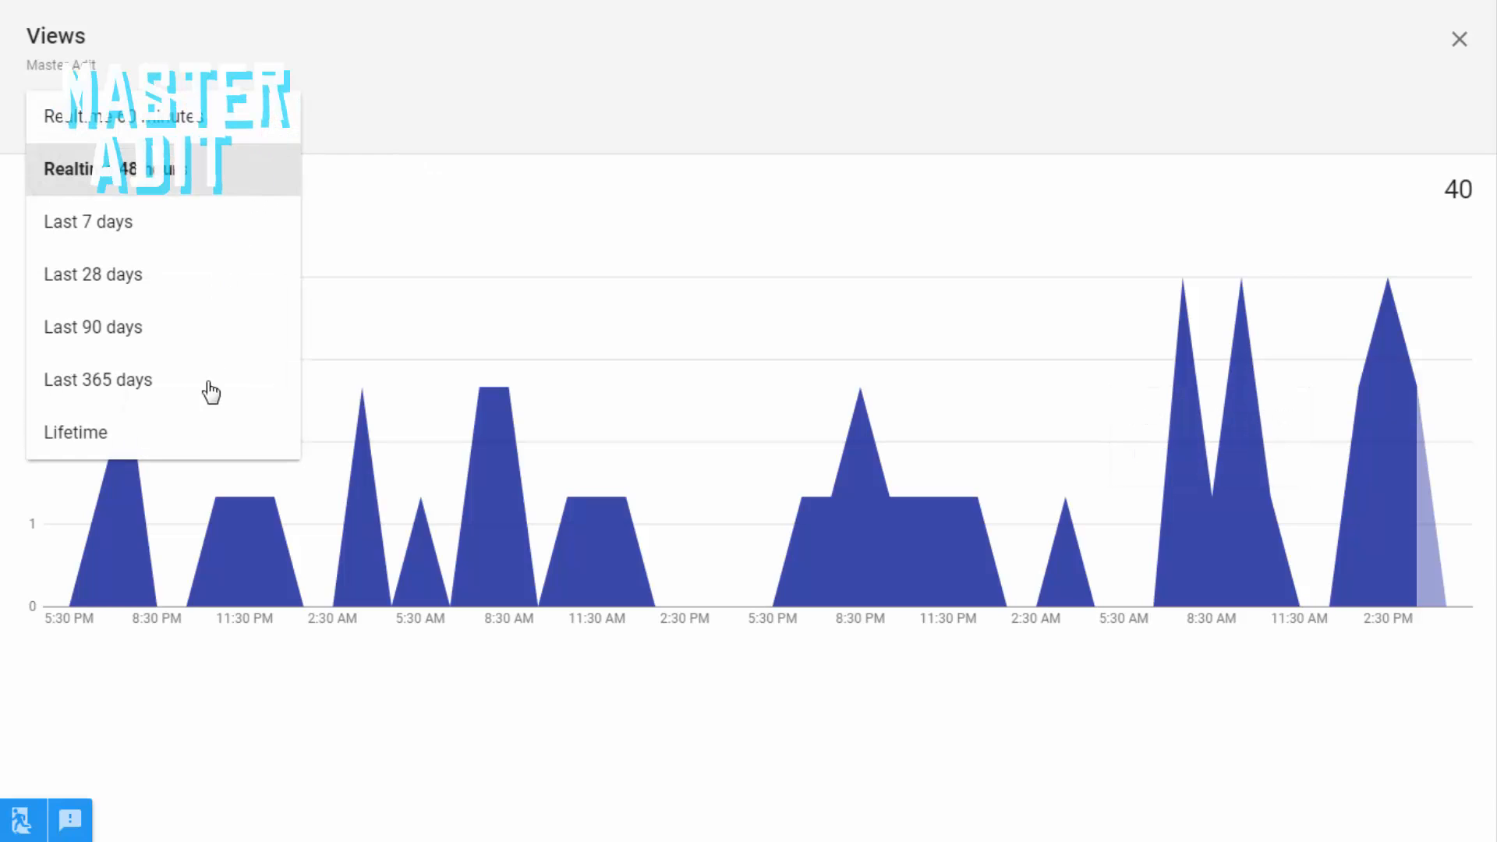
{"action": "left_click", "coordinate": [75, 431]}
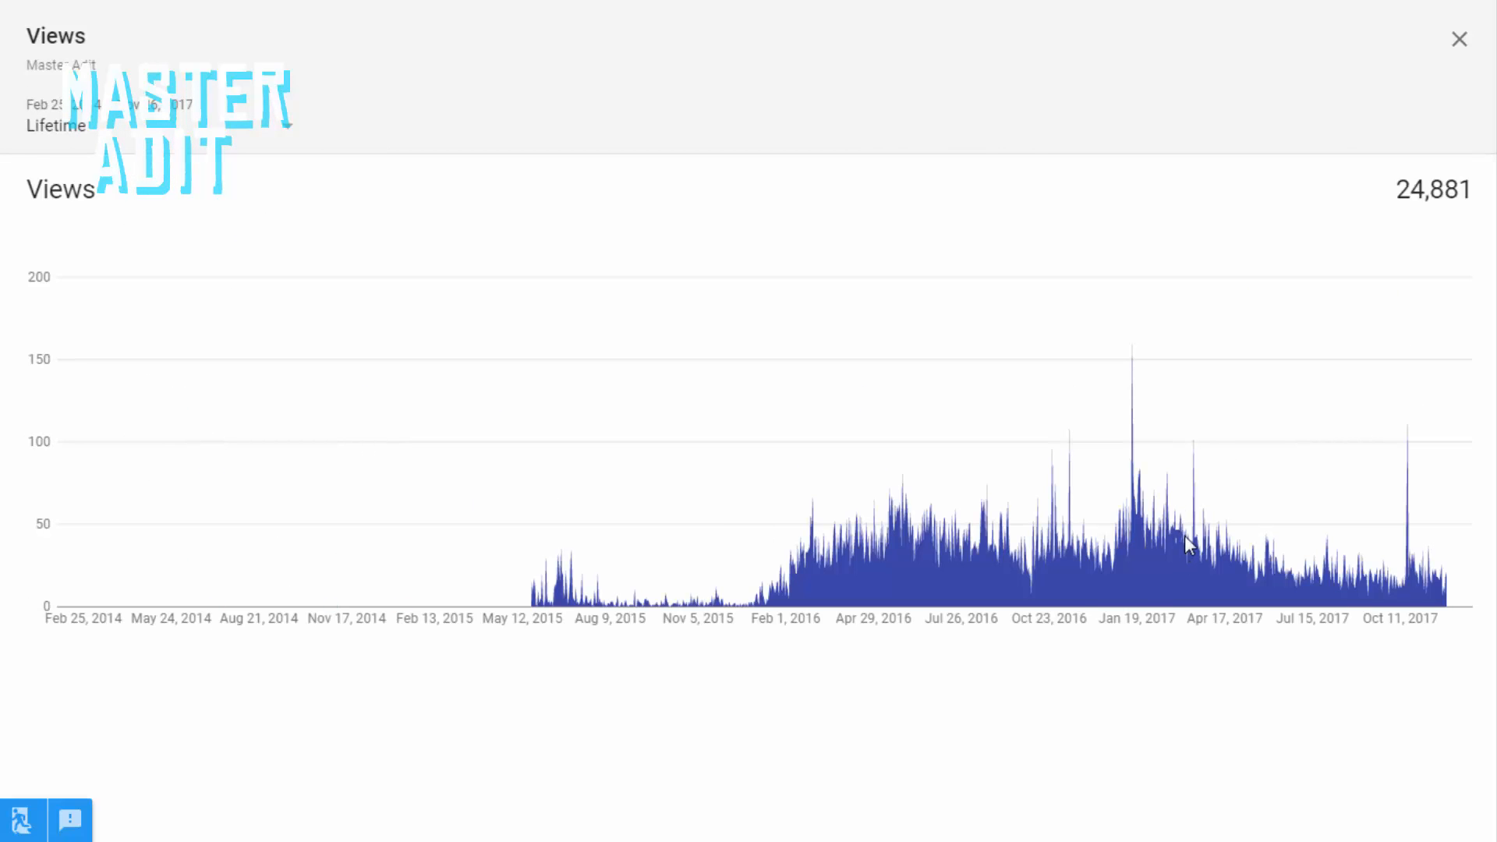
{"action": "mouse_move", "coordinate": [1135, 354]}
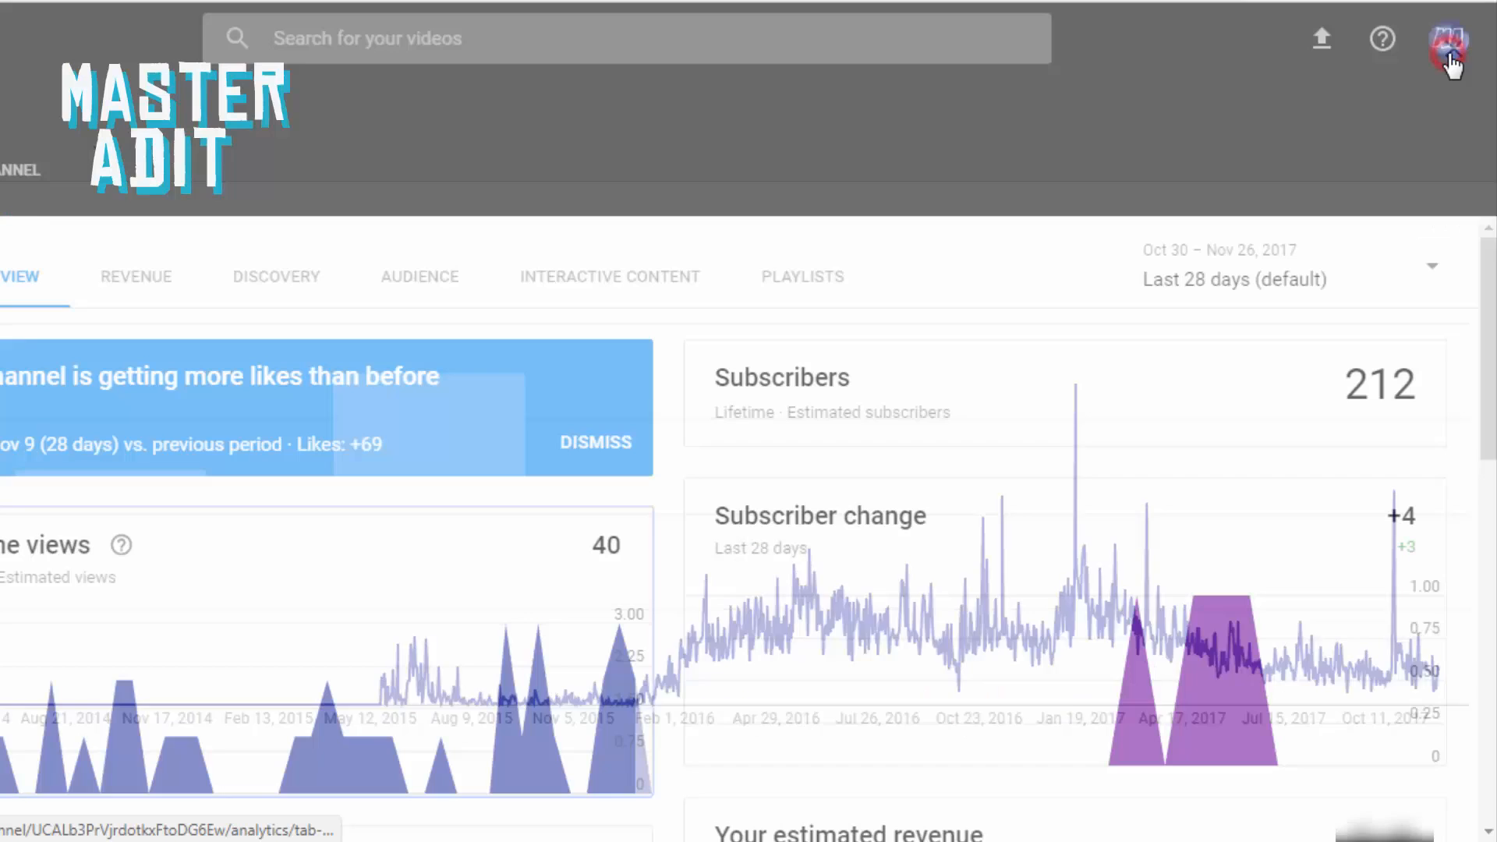
Step: Filter channel comments by 'thanks', check Held for review, then remove the thanks chip
{"action": "key", "text": "Escape"}
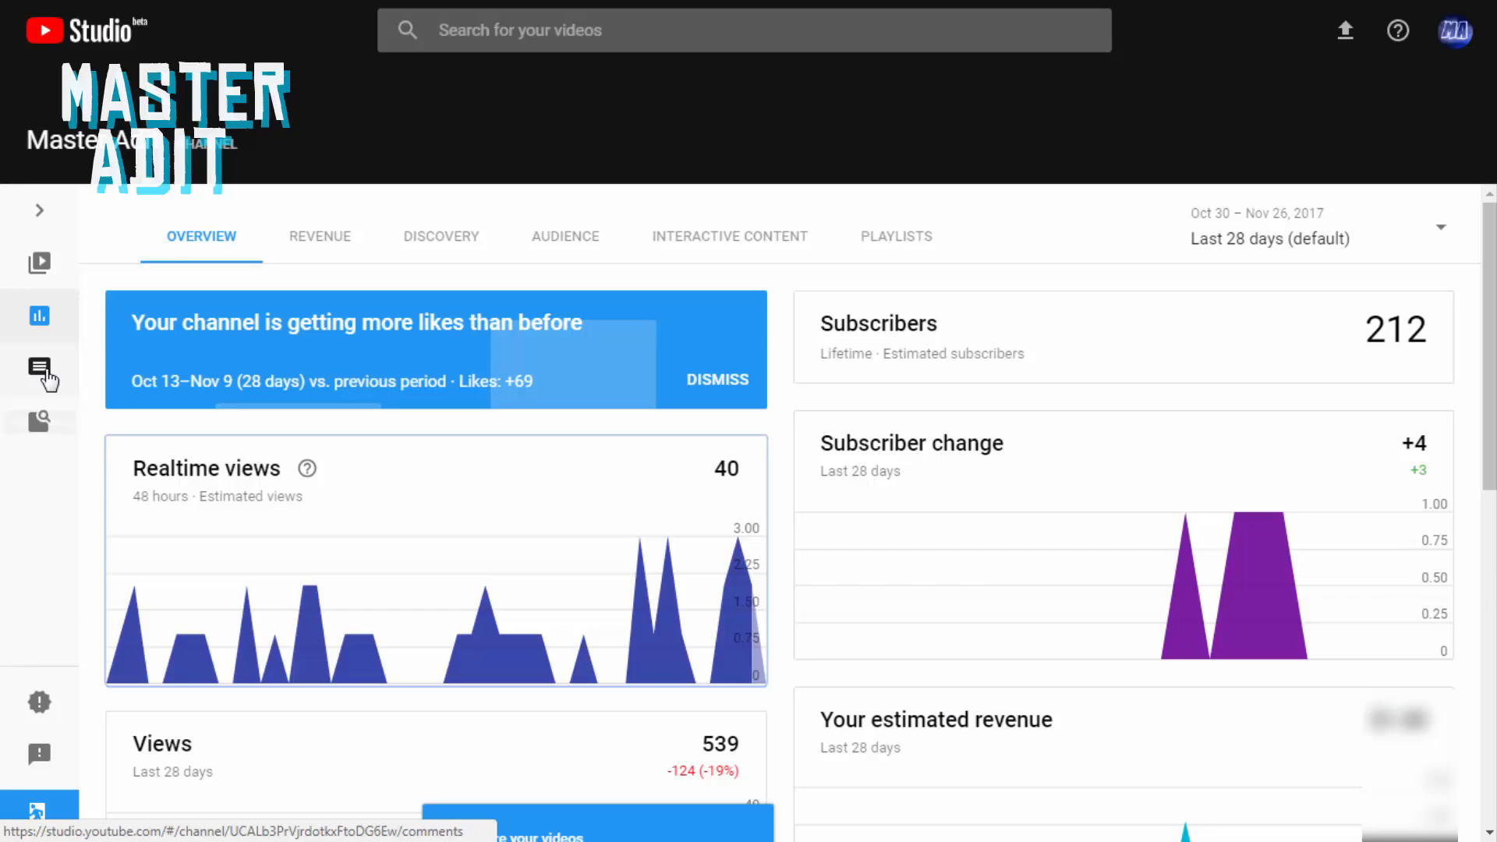
{"action": "left_click", "coordinate": [39, 371]}
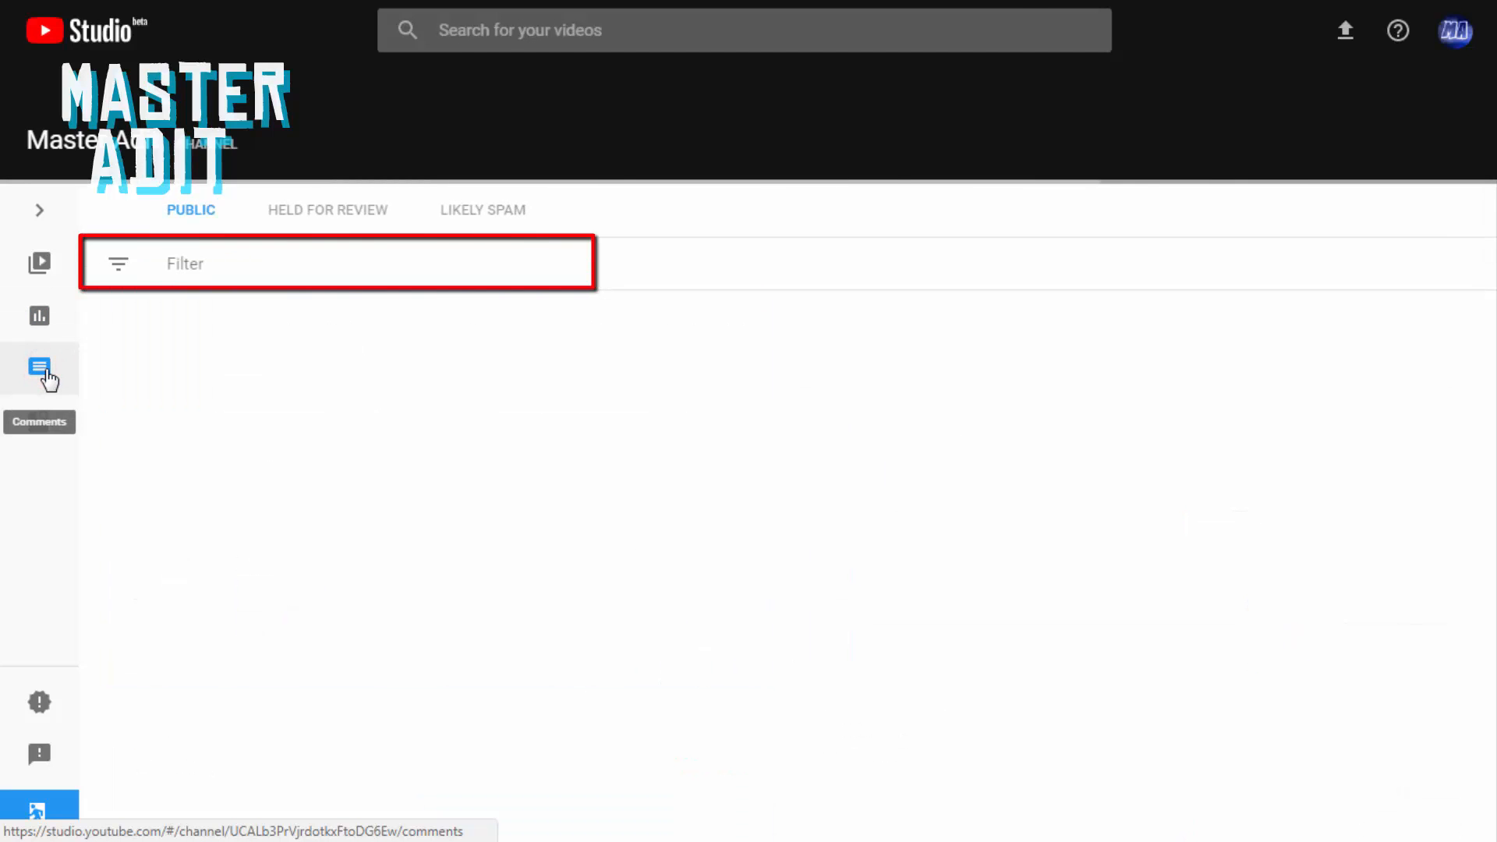
{"action": "type", "text": "thanks"}
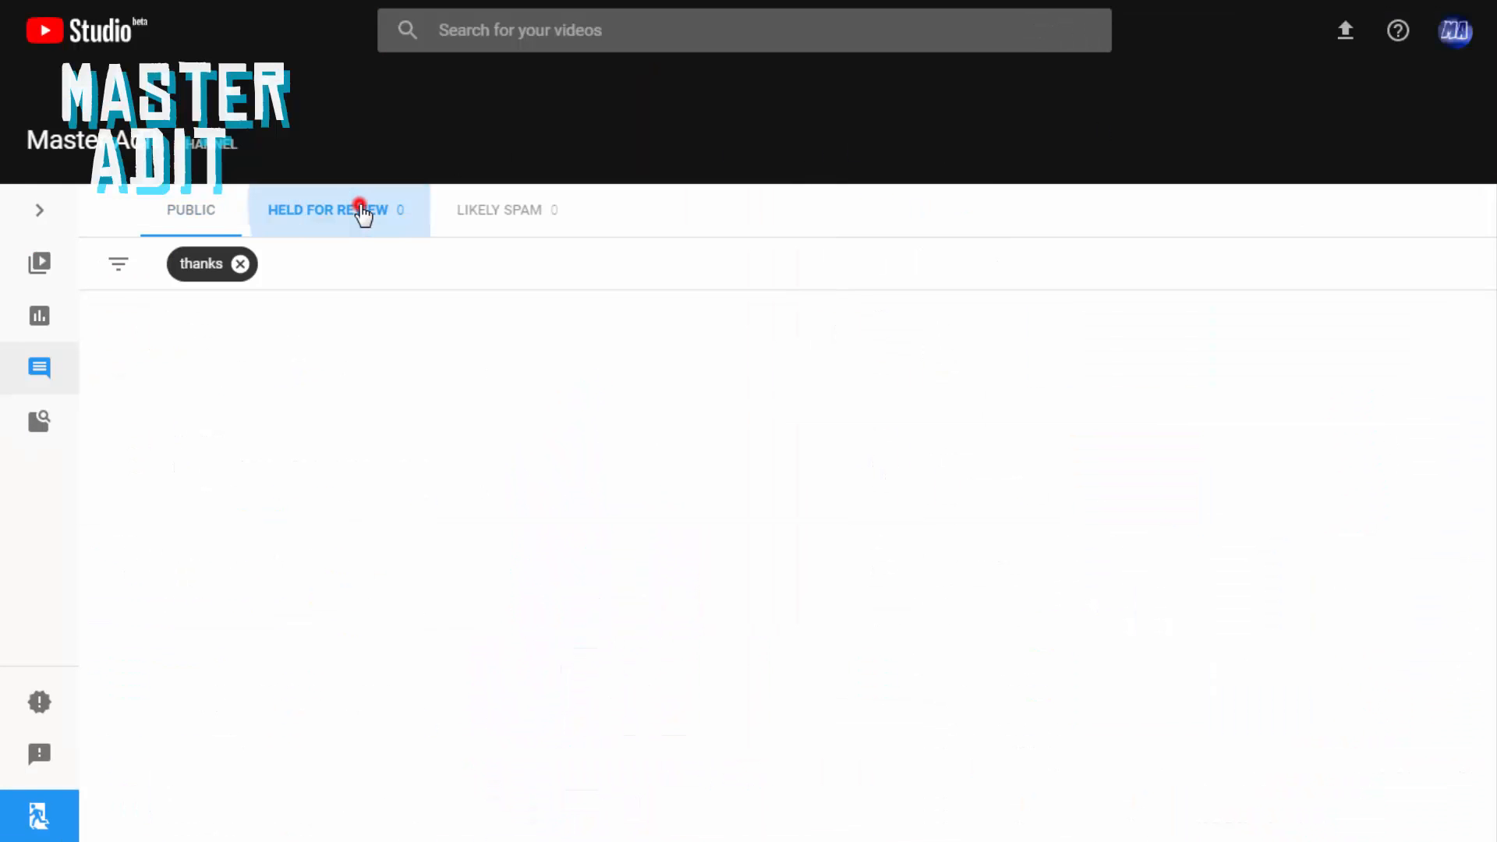
{"action": "left_click", "coordinate": [328, 209]}
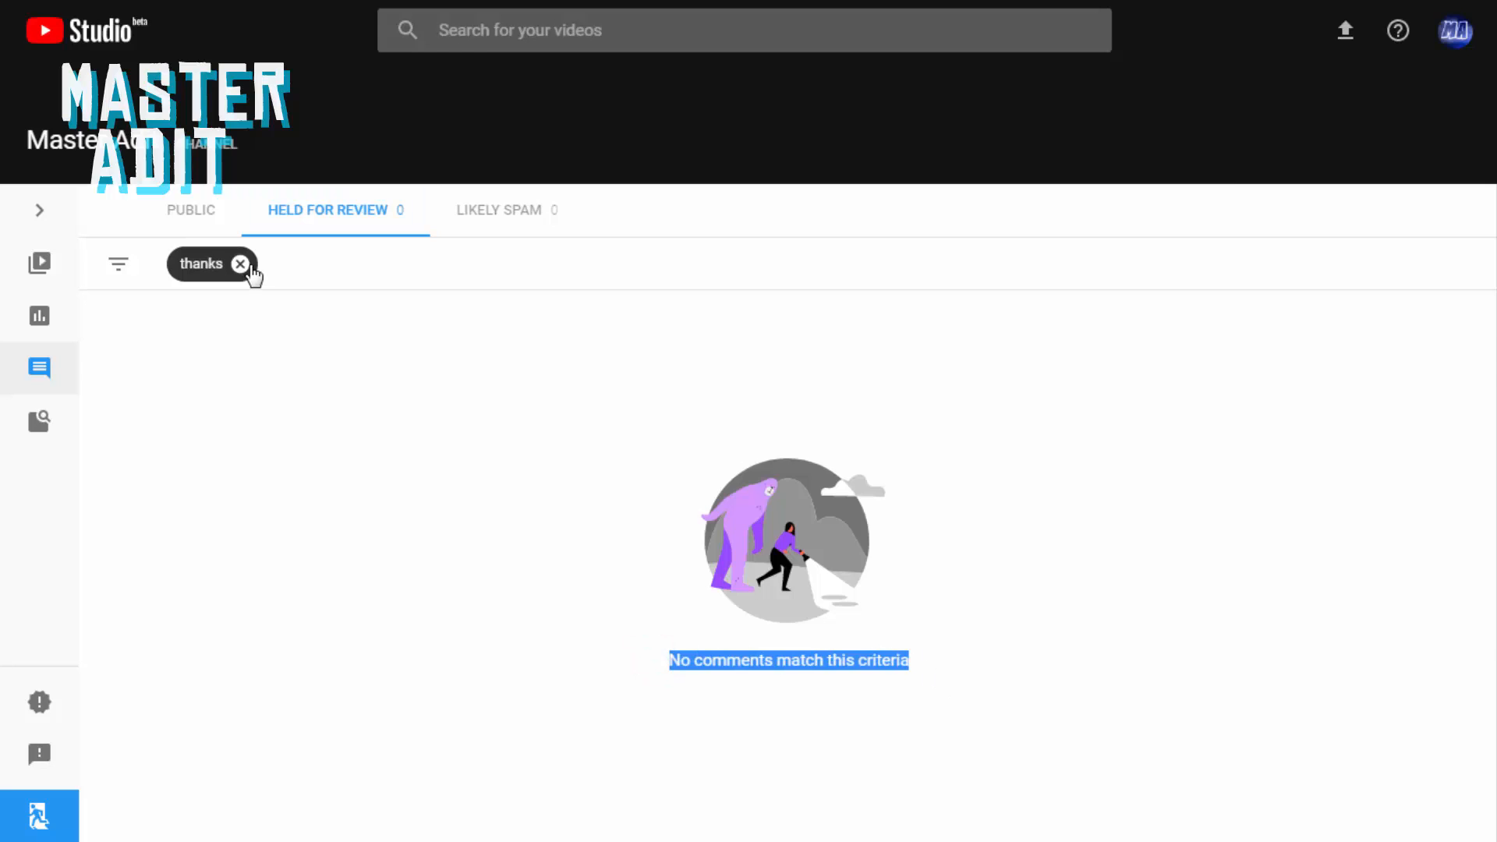
{"action": "left_click", "coordinate": [239, 264]}
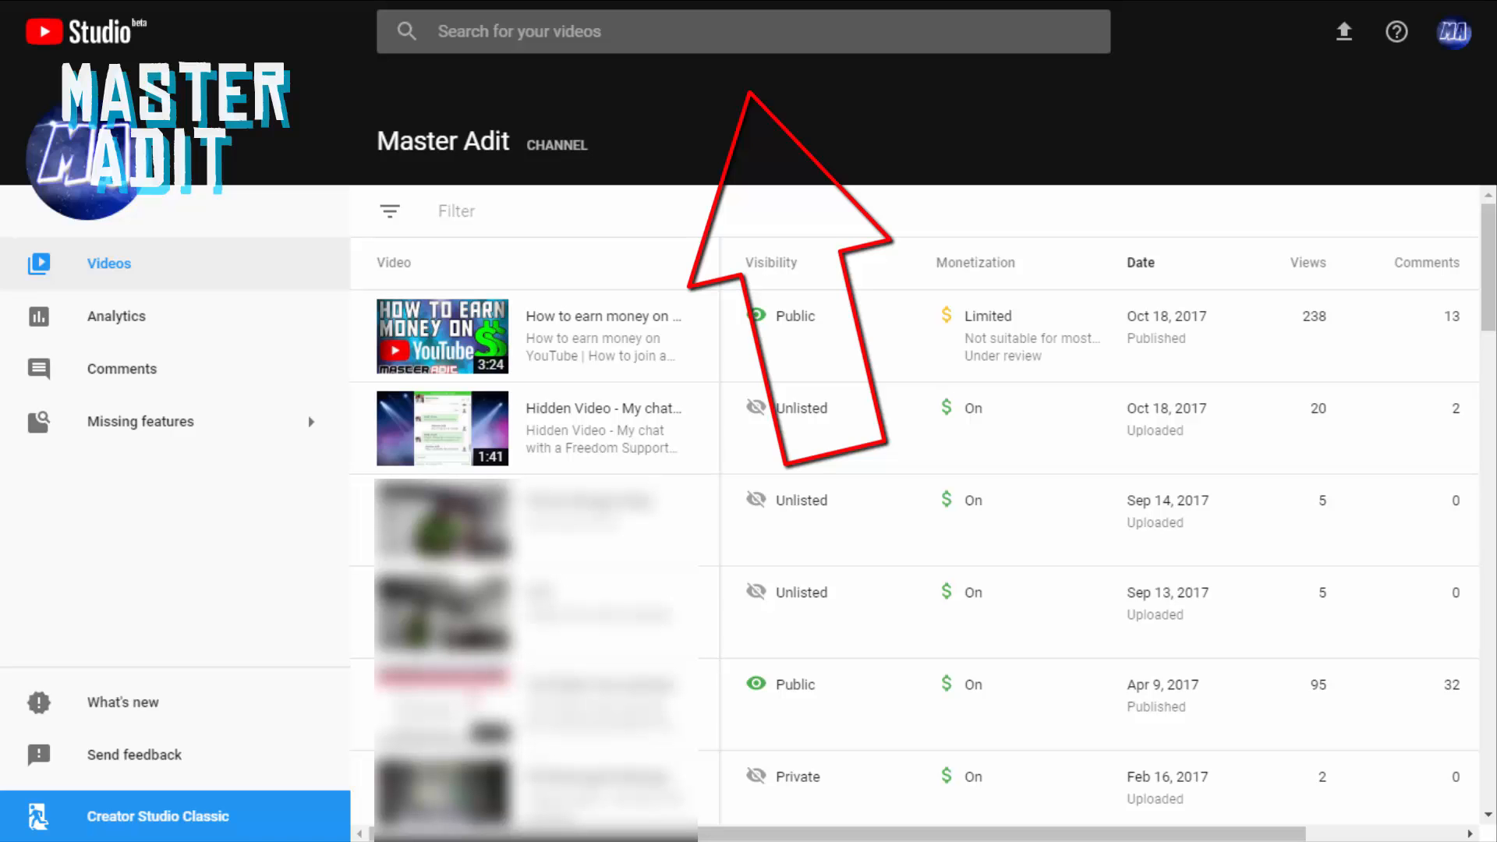
Step: Search your own videos for 'how to style' and open the WhatsApp text-styling result
{"action": "left_click", "coordinate": [158, 817]}
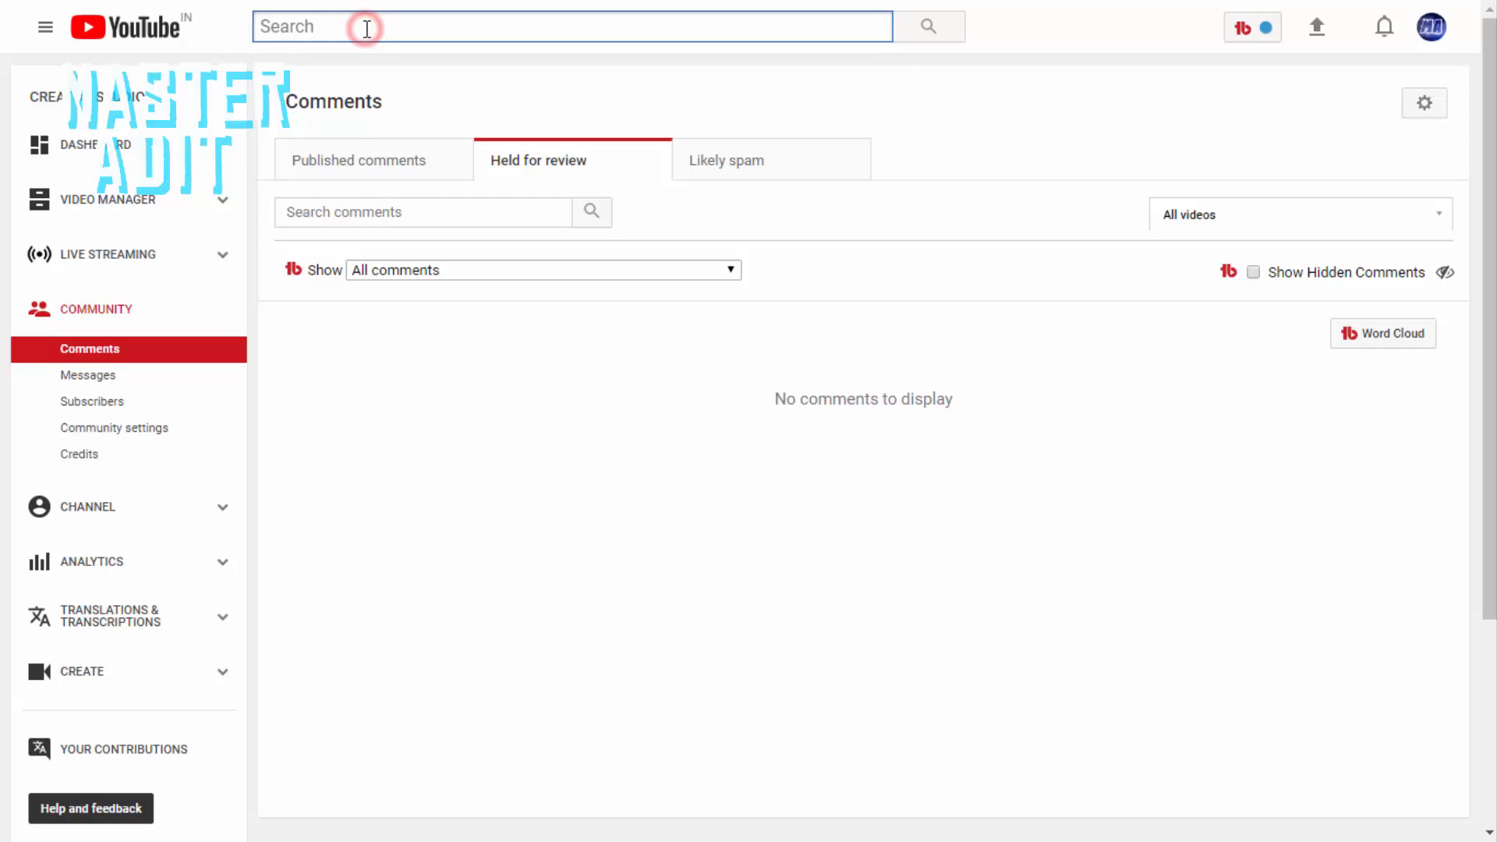
{"action": "type", "text": "how to sty"}
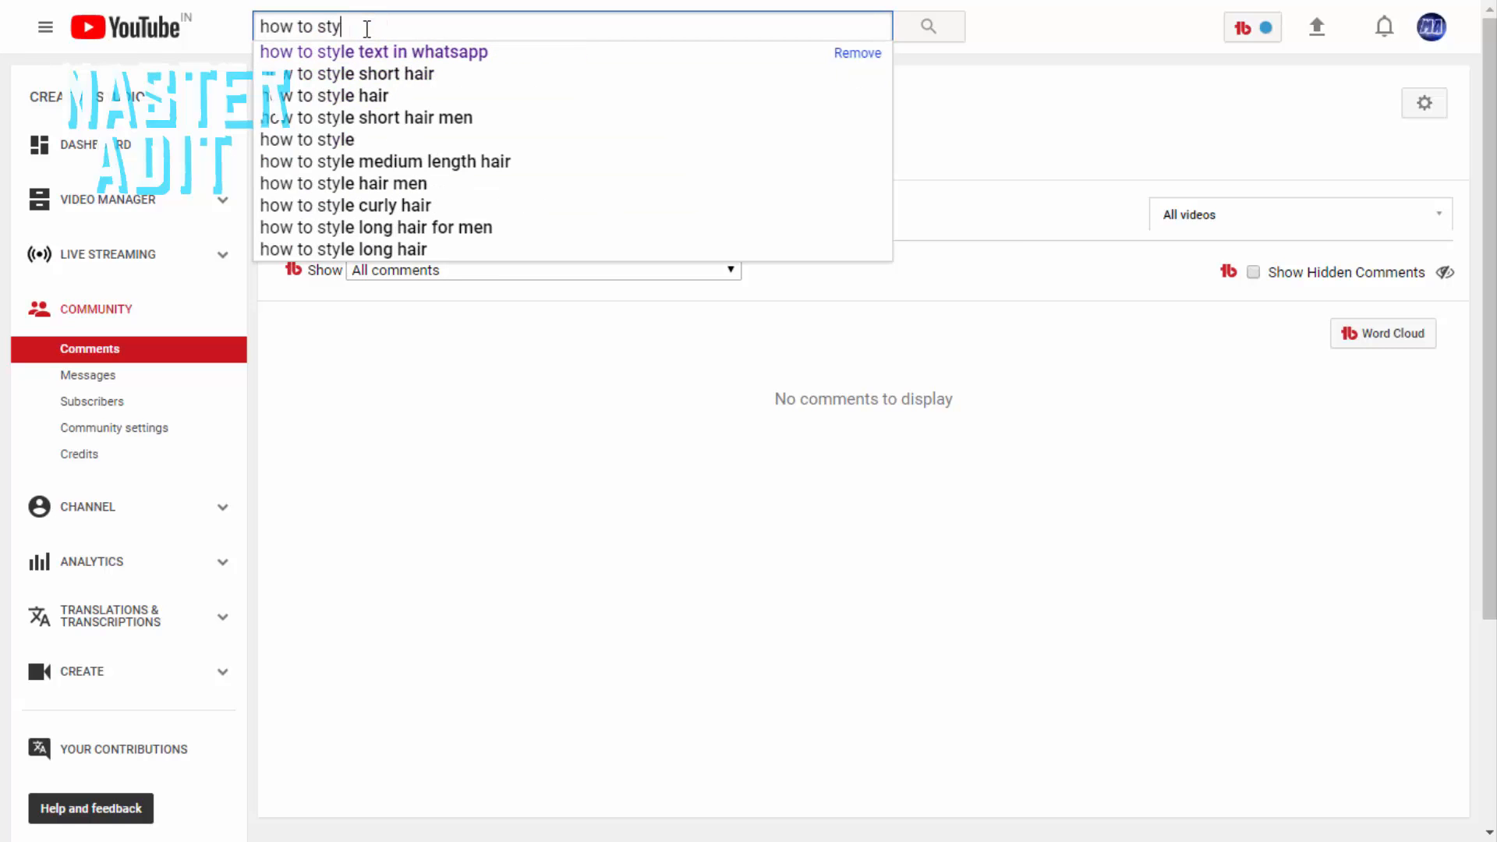
{"action": "left_click", "coordinate": [373, 52]}
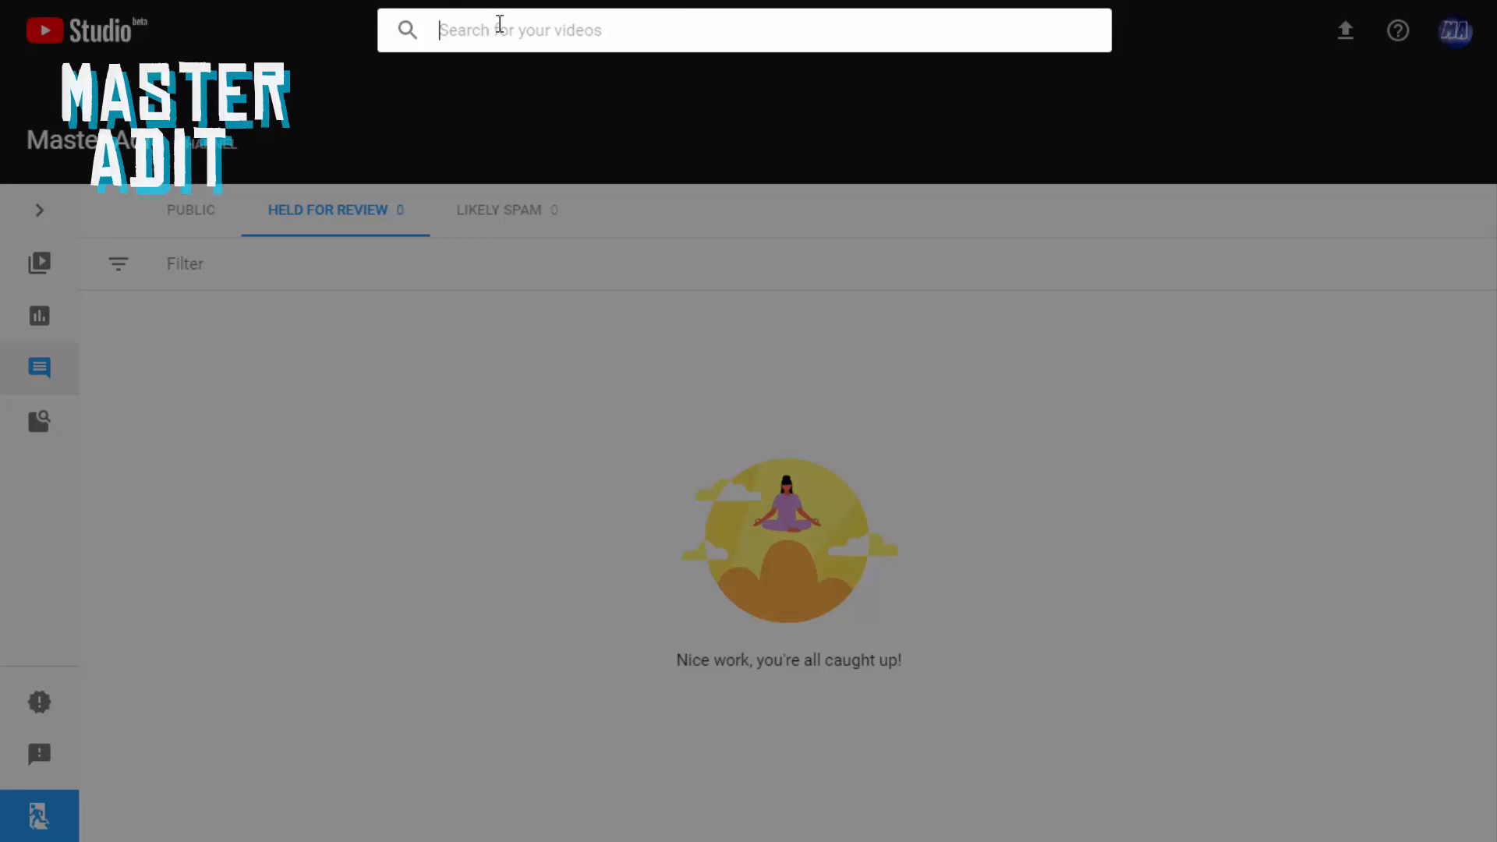
{"action": "type", "text": "how to"}
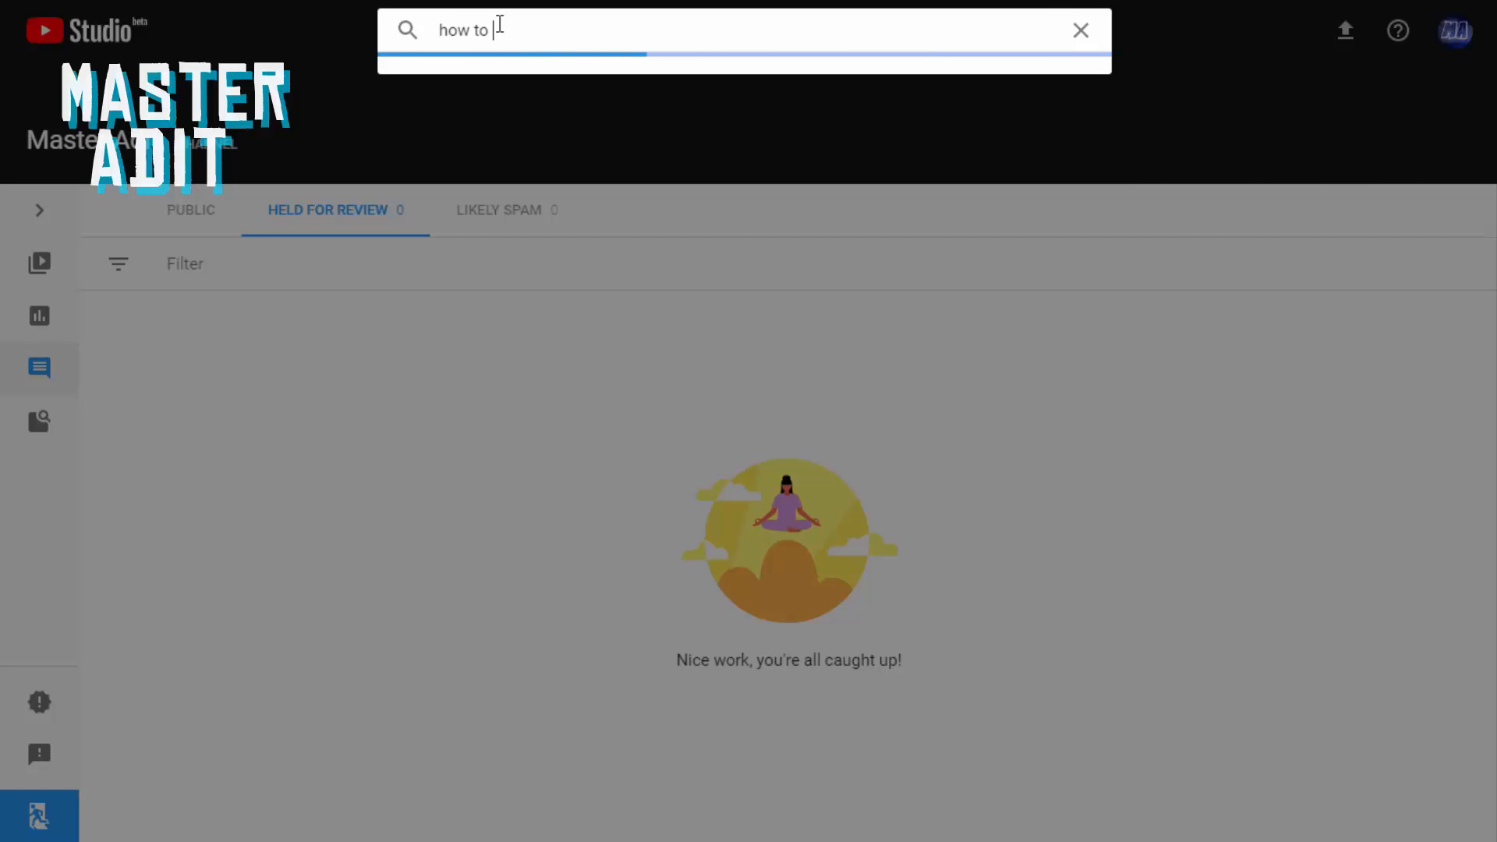
{"action": "type", "text": "style"}
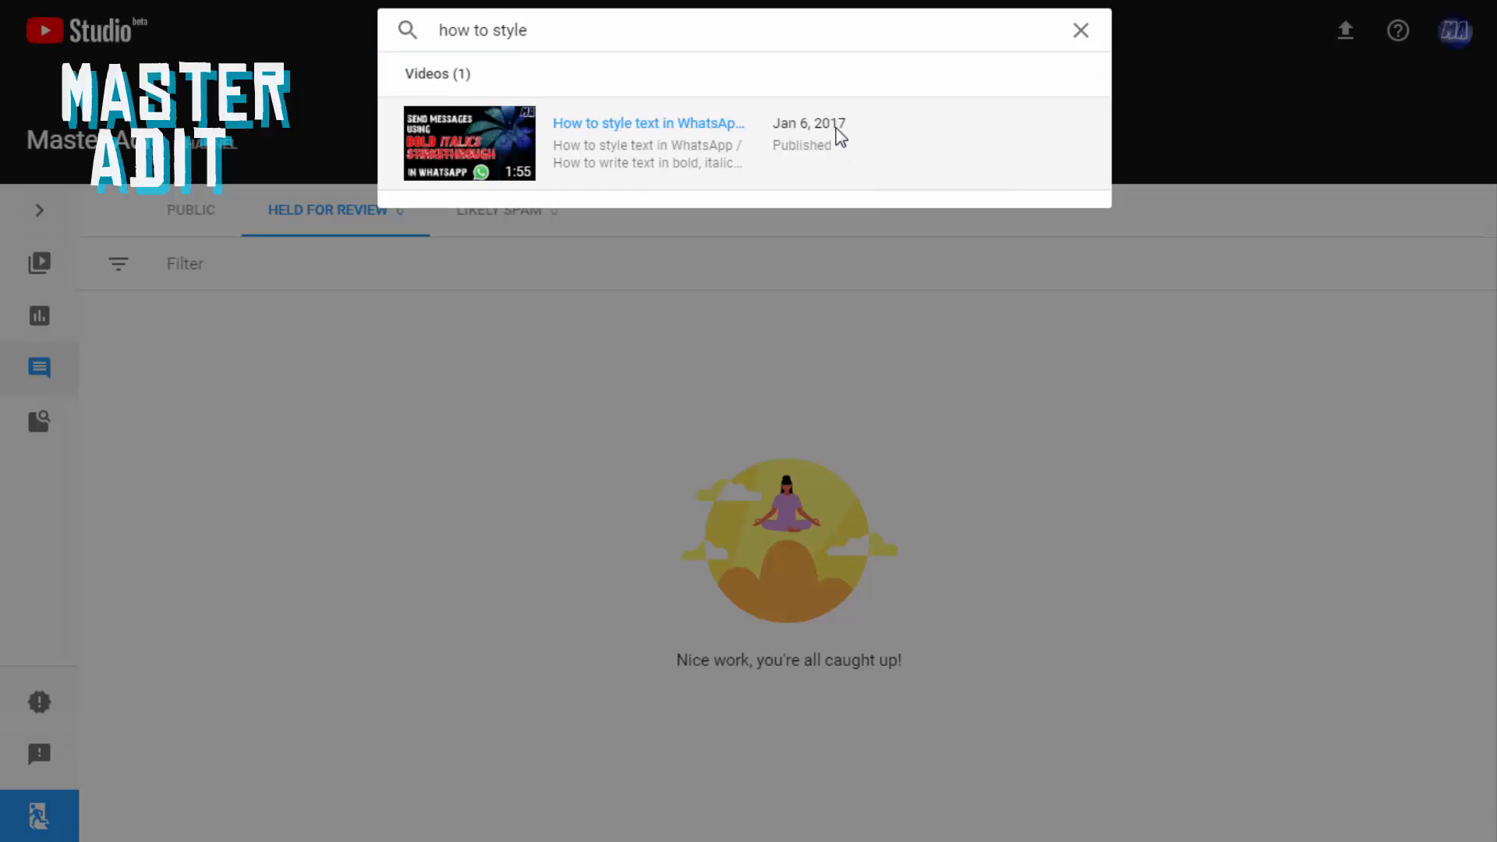
{"action": "left_click", "coordinate": [647, 142]}
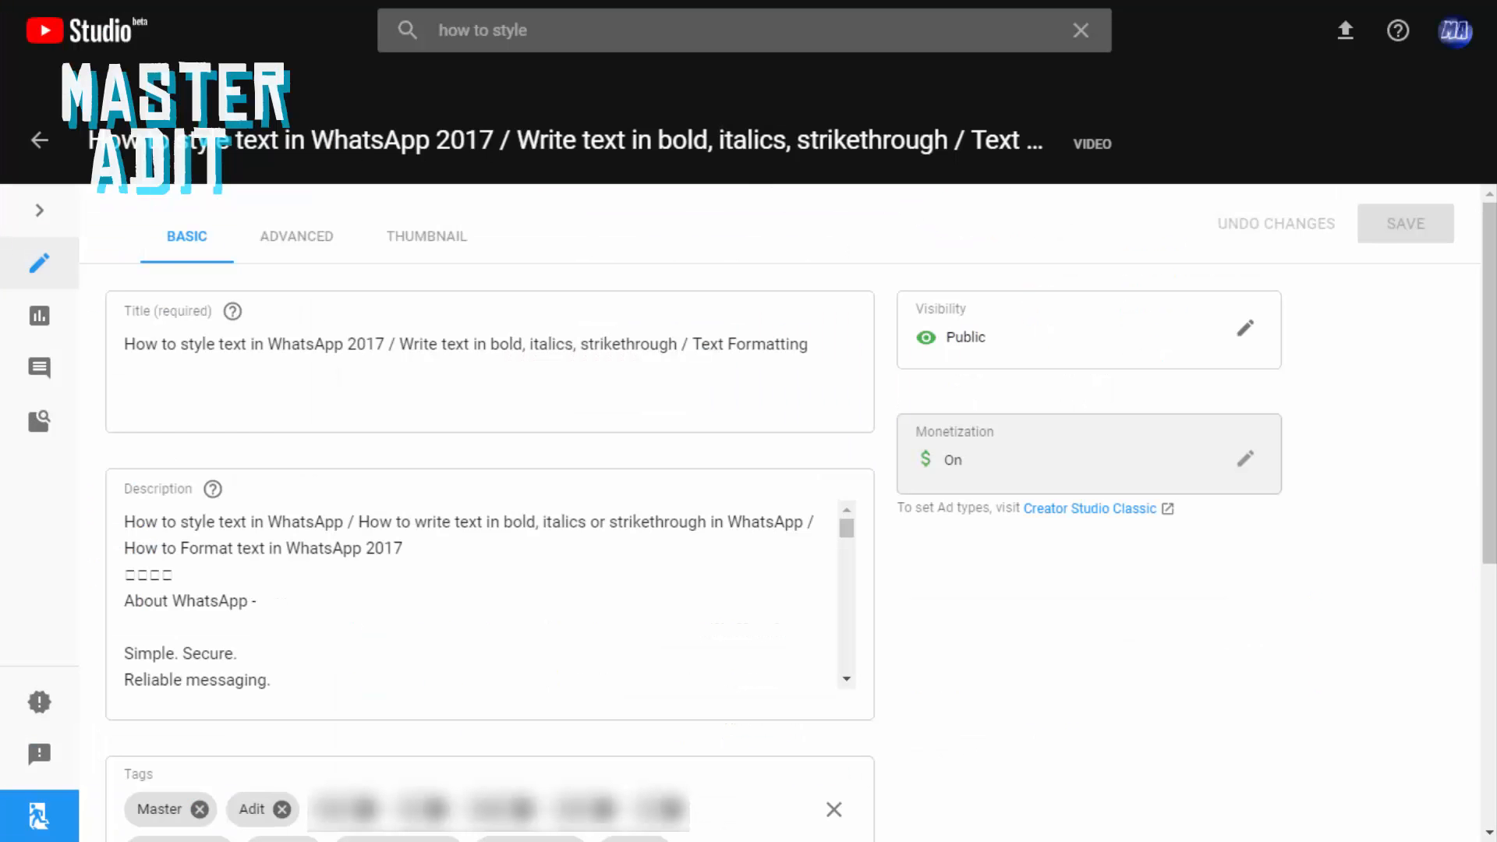
Step: Expand the sidebar and show the WhatsApp video's Missing features list
{"action": "left_click", "coordinate": [38, 210]}
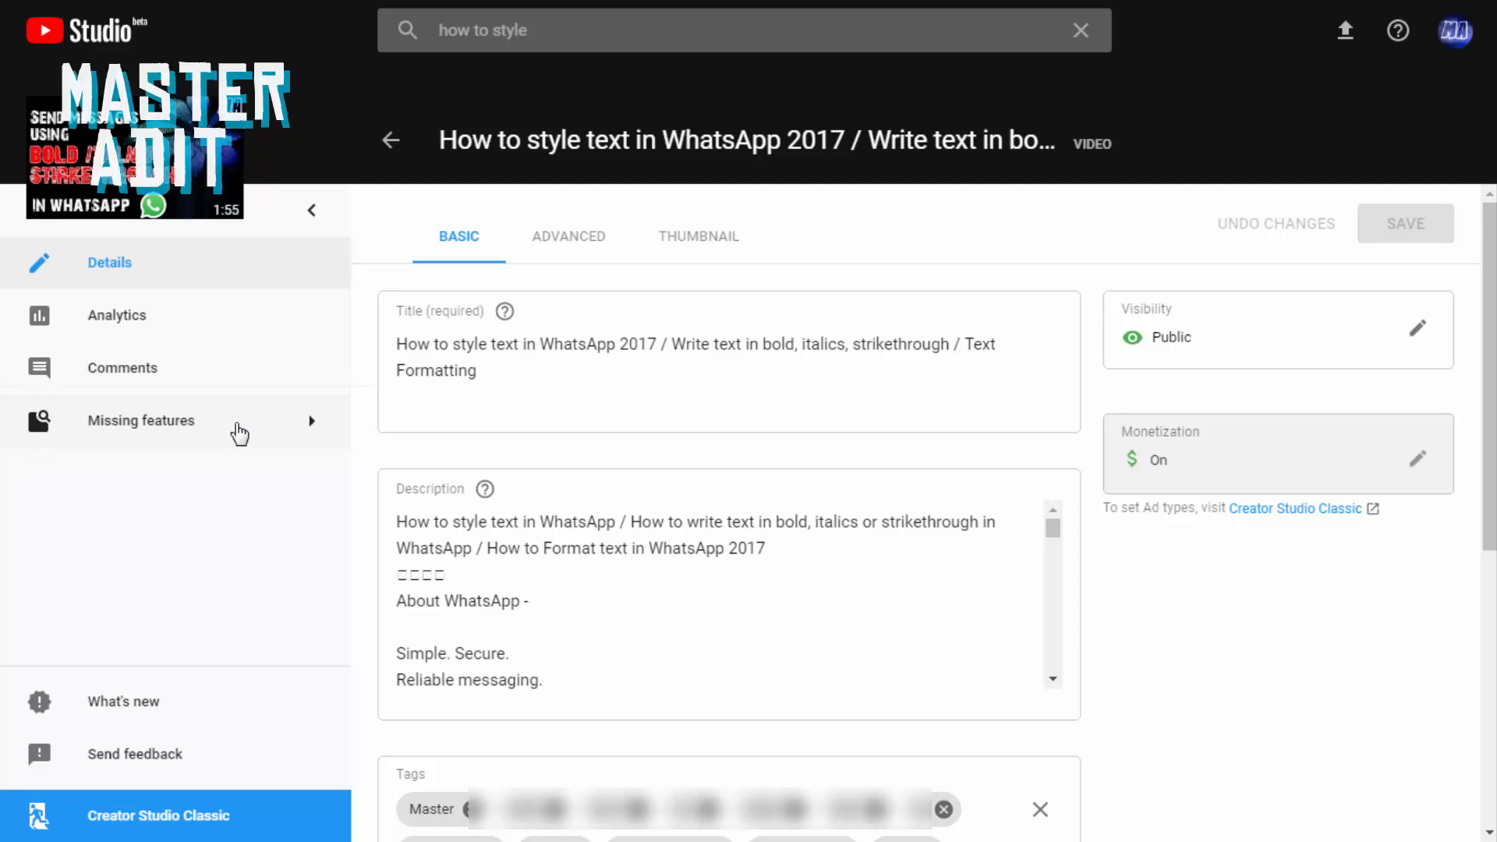
{"action": "left_click", "coordinate": [141, 420]}
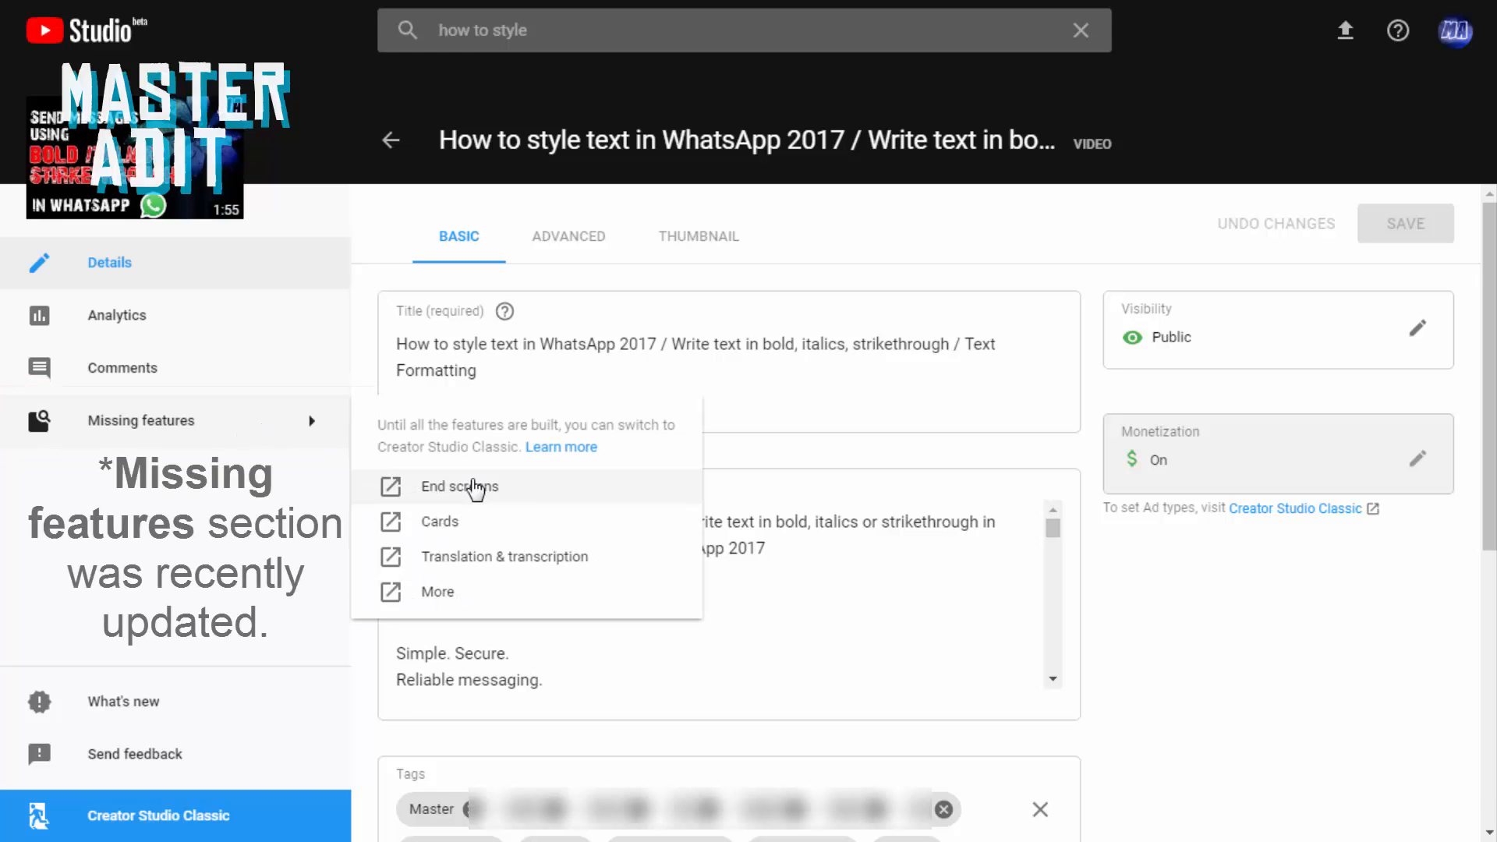
{"action": "mouse_move", "coordinate": [480, 561]}
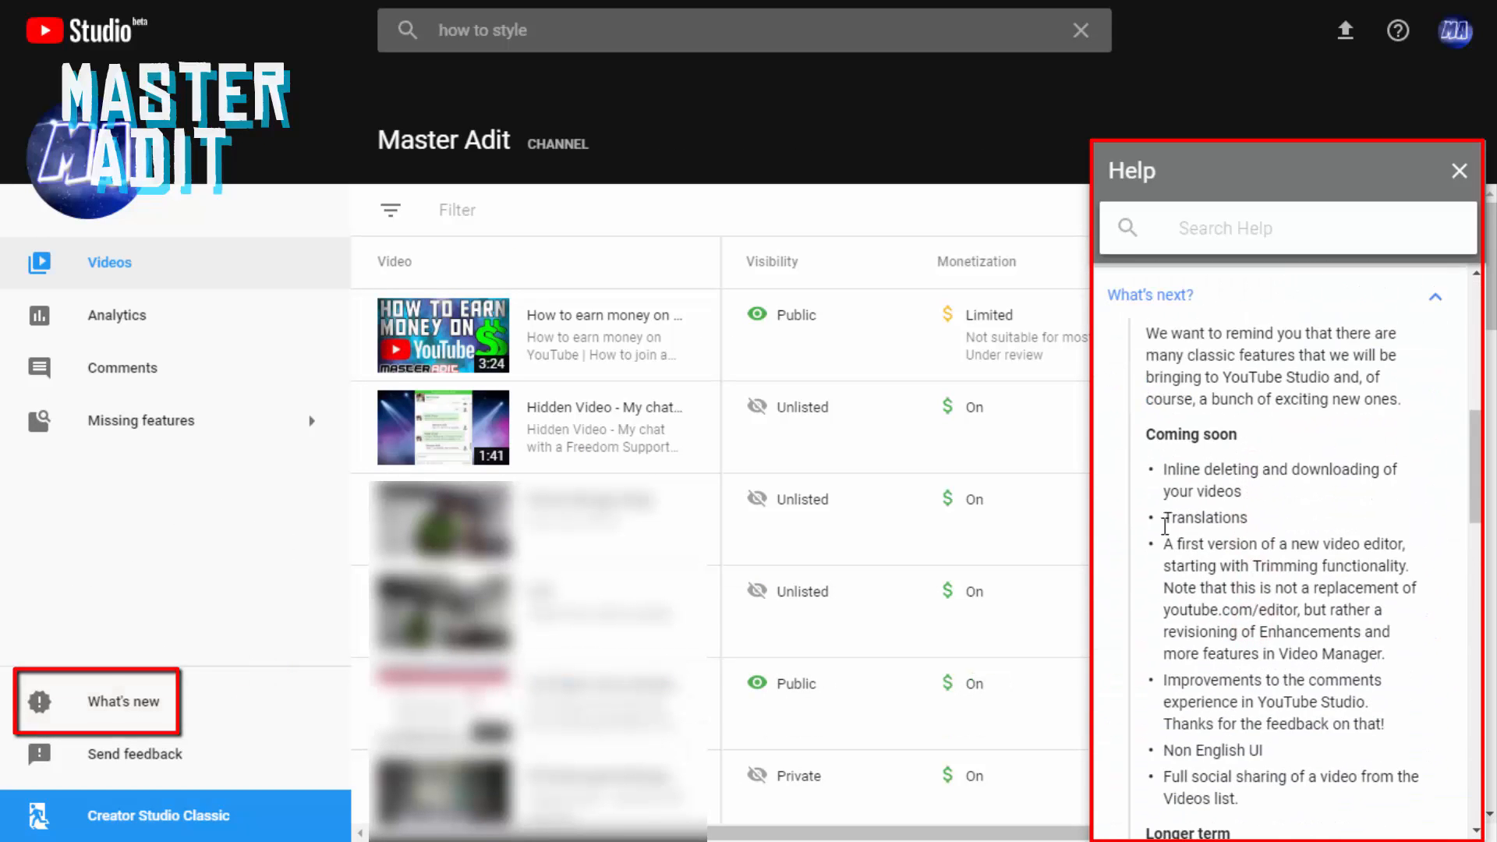
Step: Scroll the upcoming-features notes and submit leaving feedback with all four reasons checked
{"action": "scroll", "scroll_direction": "down", "scroll_amount": 3}
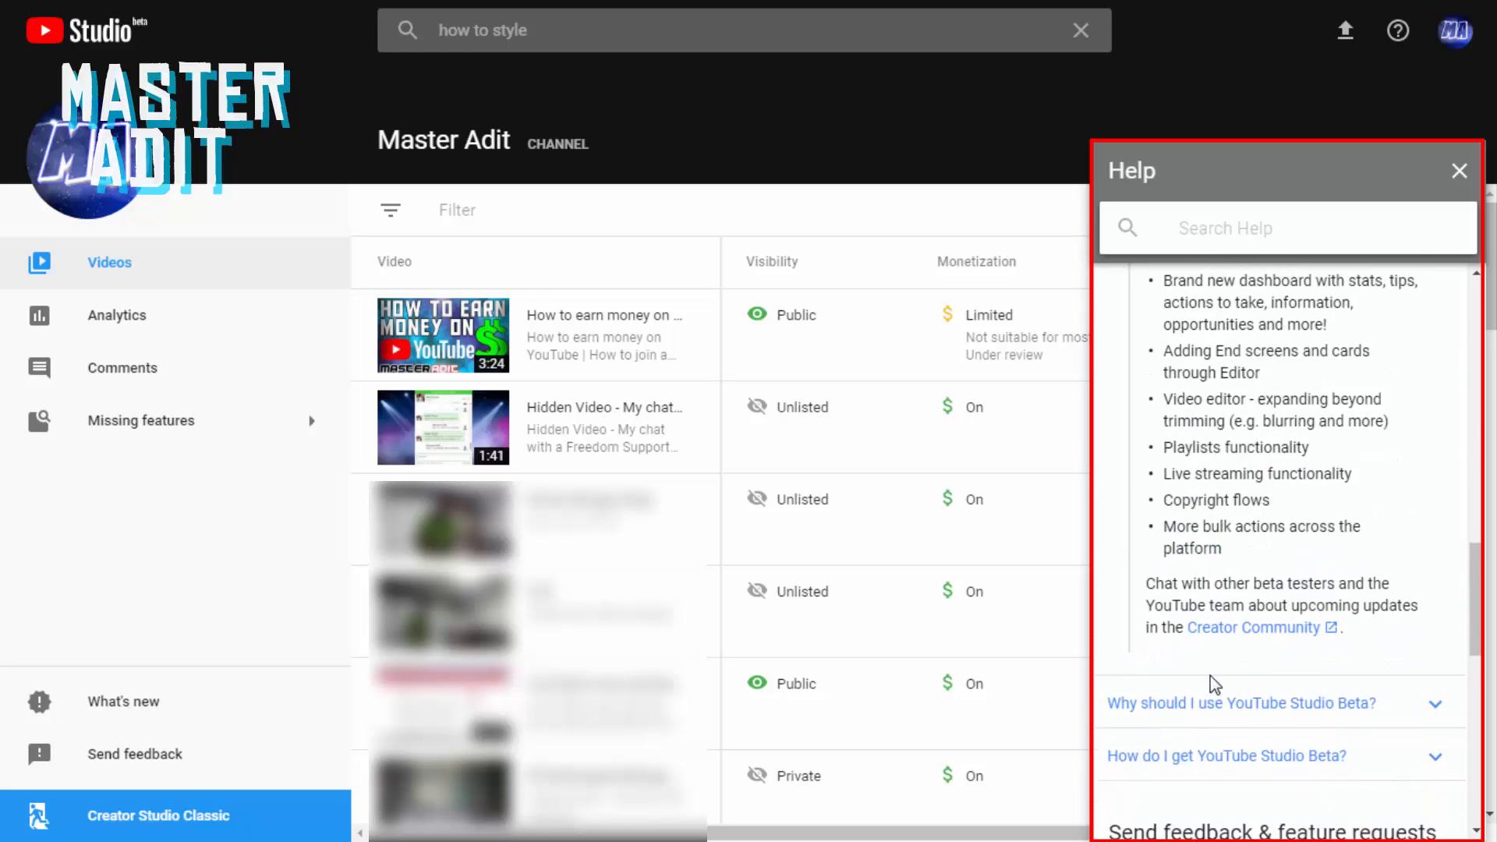
{"action": "left_click", "coordinate": [1459, 171]}
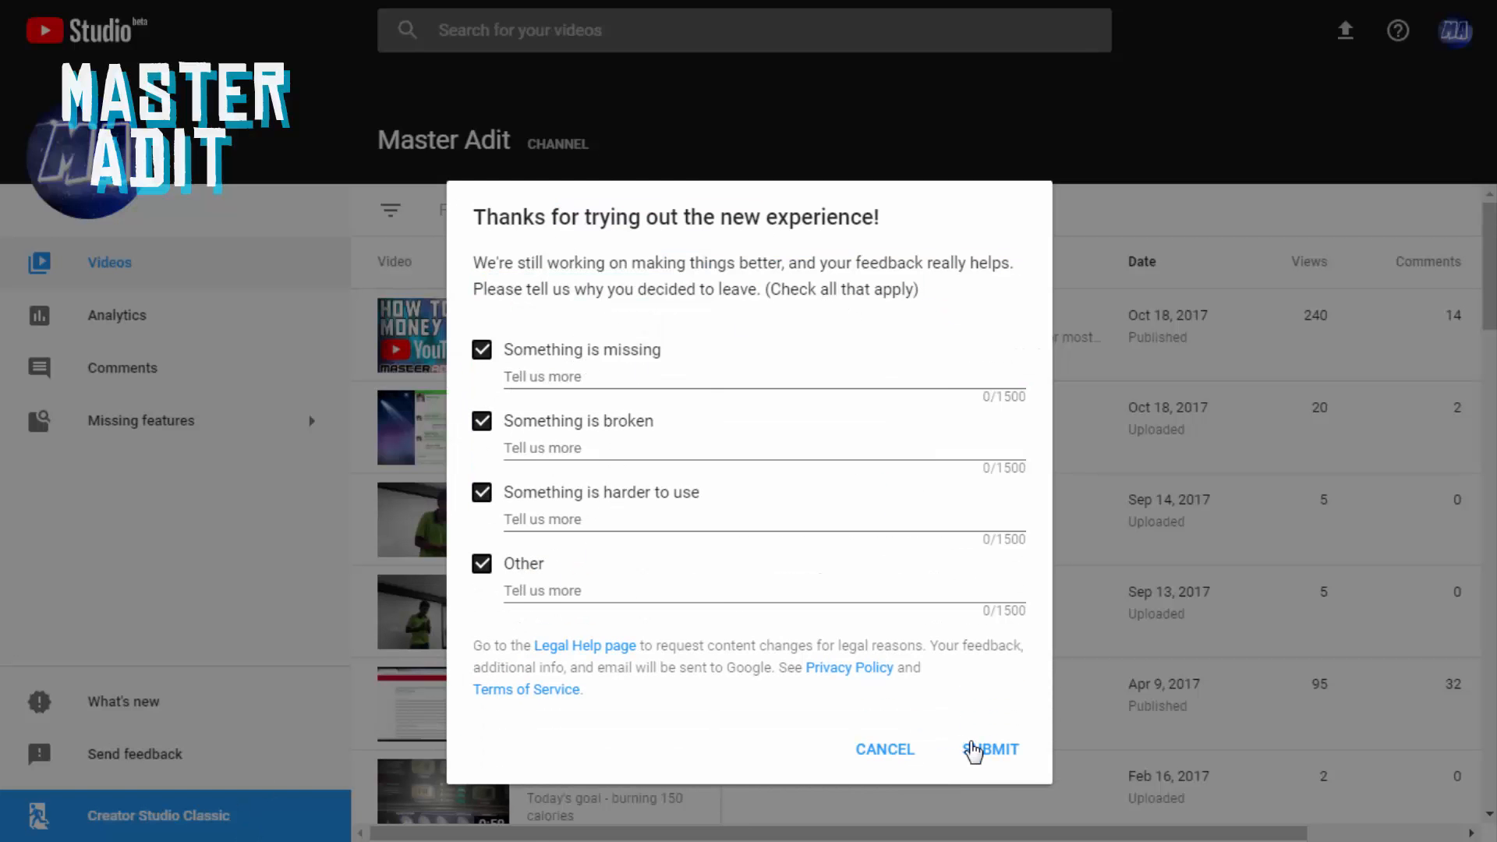
{"action": "left_click", "coordinate": [991, 749]}
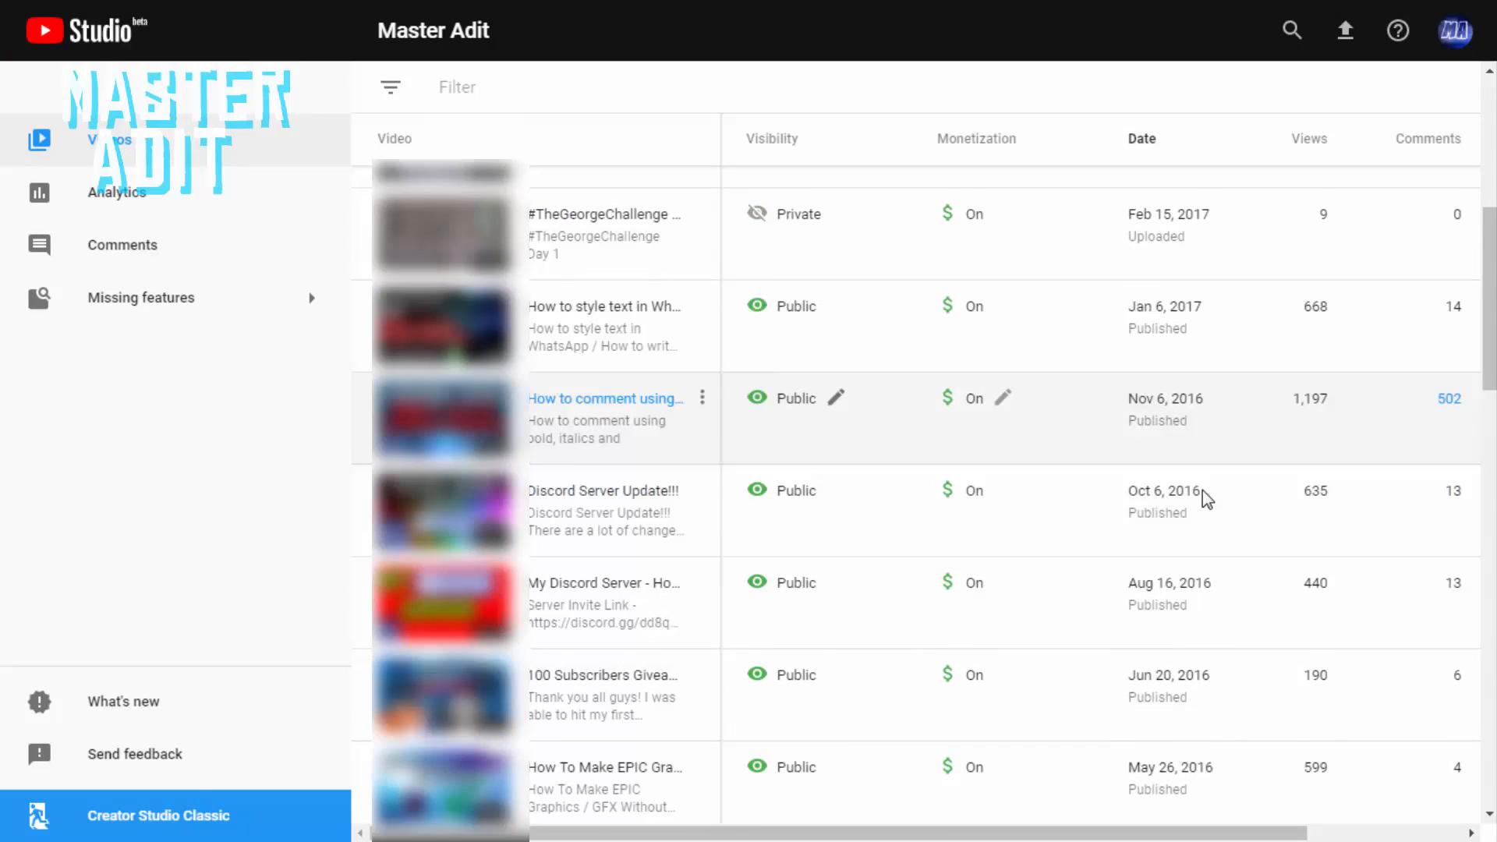
{"action": "scroll", "scroll_direction": "down", "scroll_amount": 3}
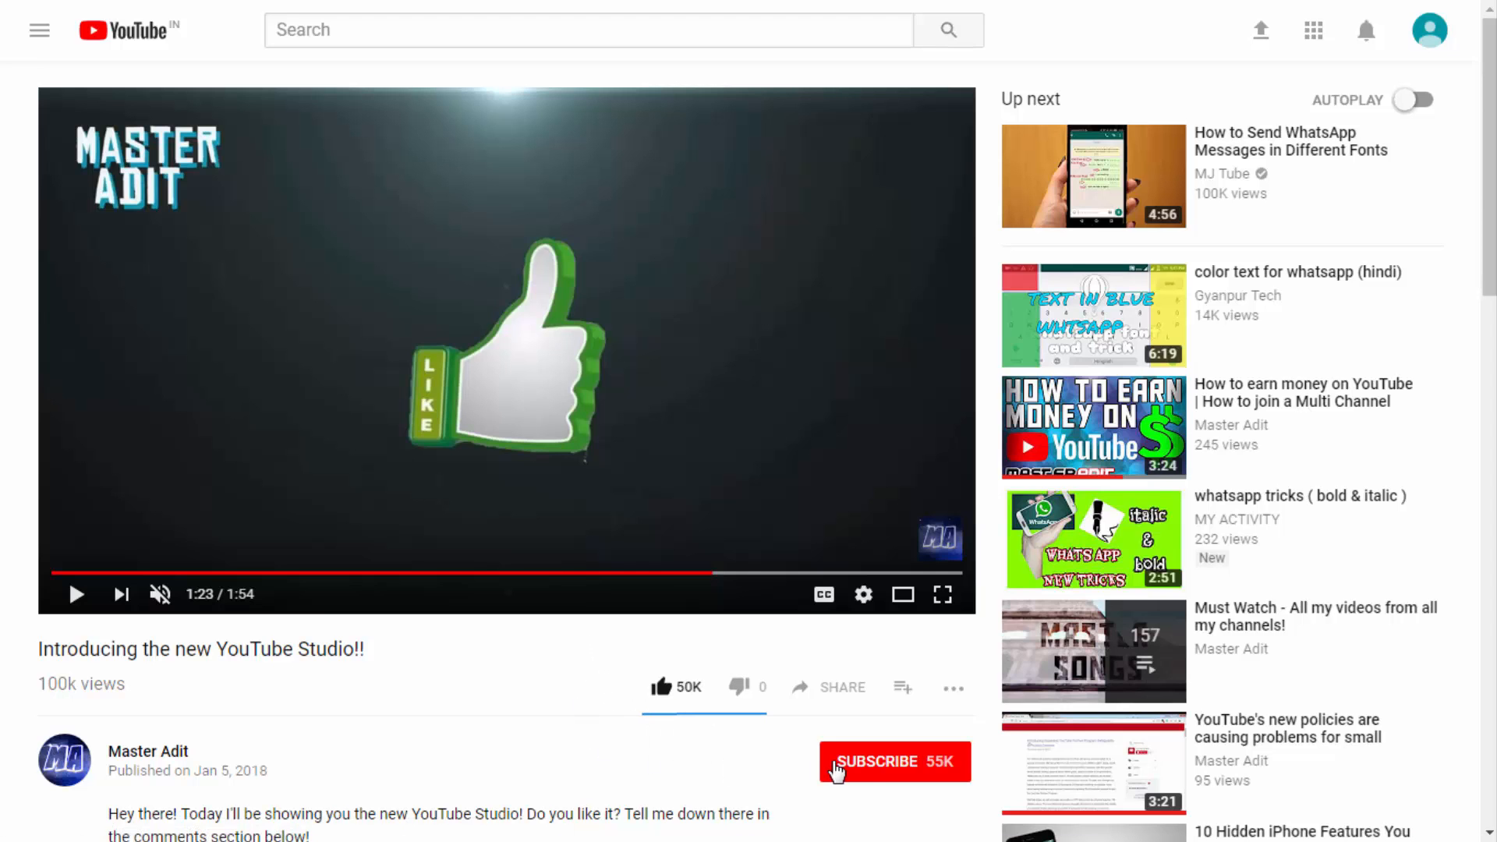
Step: Subscribe to the channel and draft the comment 'Hi! Thanks for this awesome video!'
{"action": "left_click", "coordinate": [893, 762]}
{"action": "type", "text": "Hi!"}
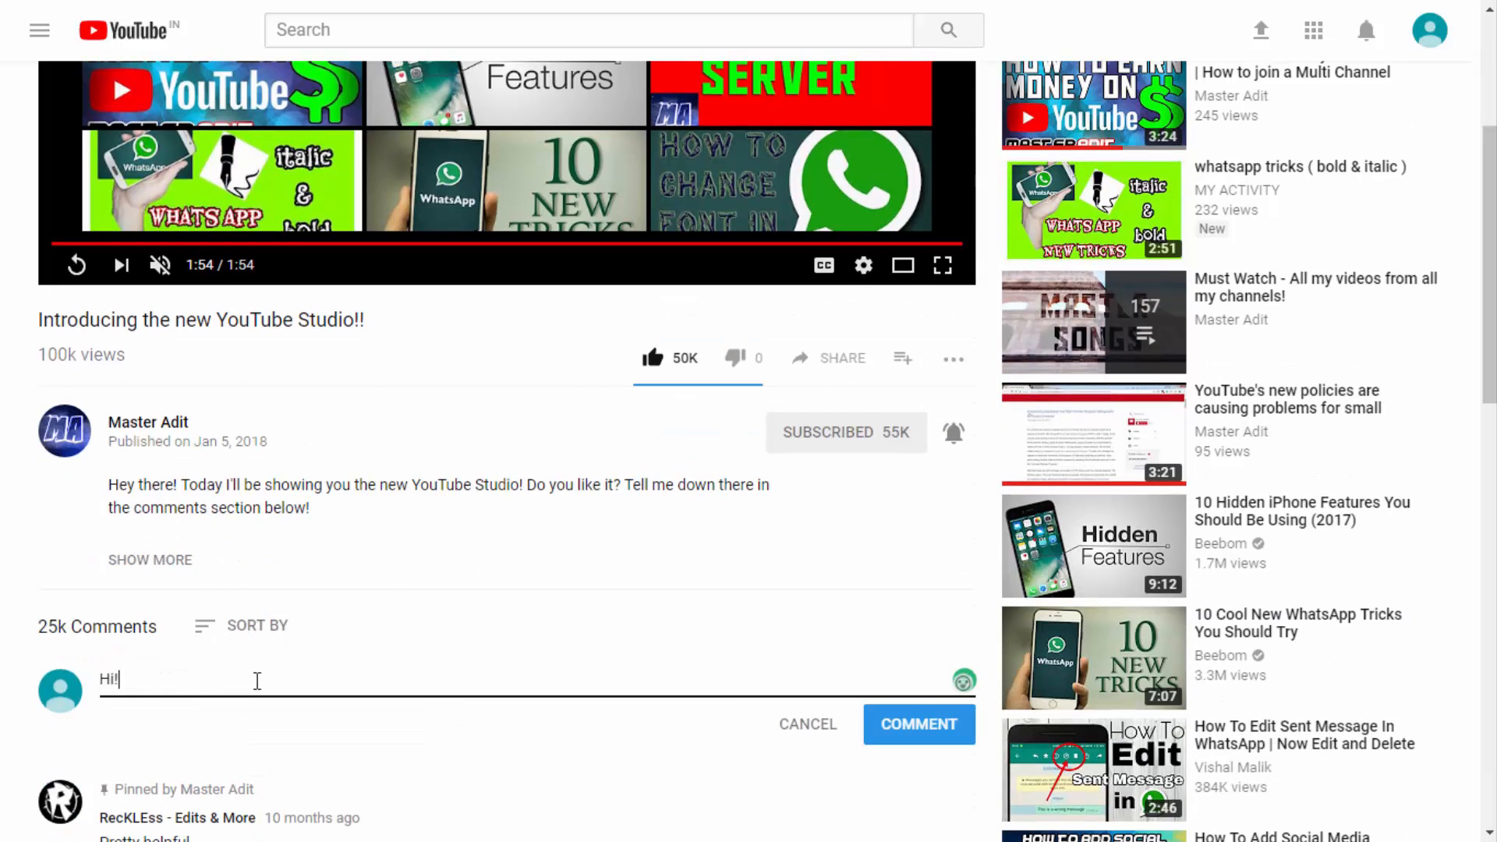
{"action": "type", "text": "Thanks for this awesome video!"}
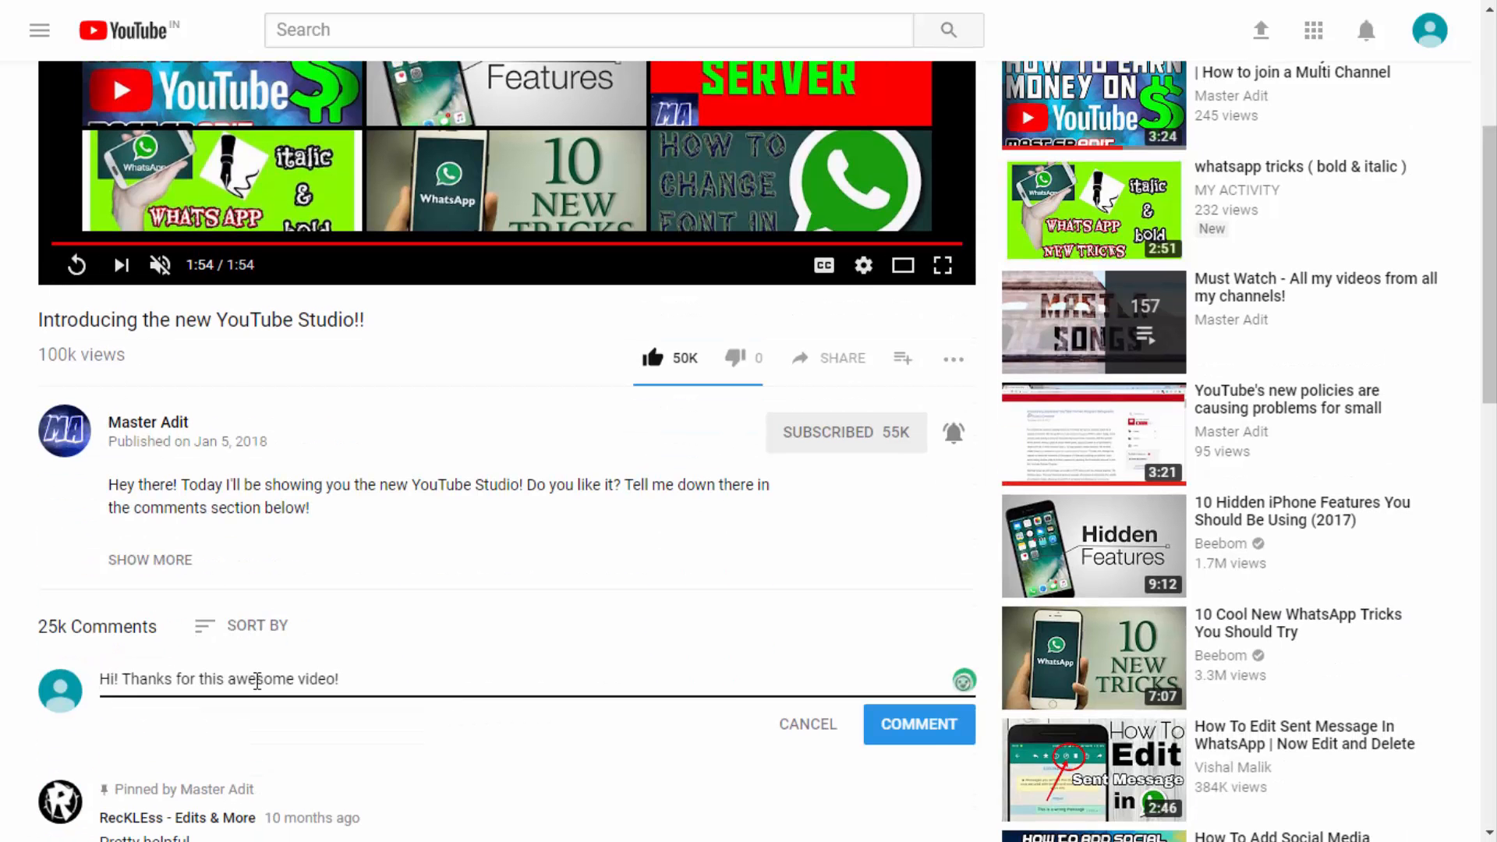